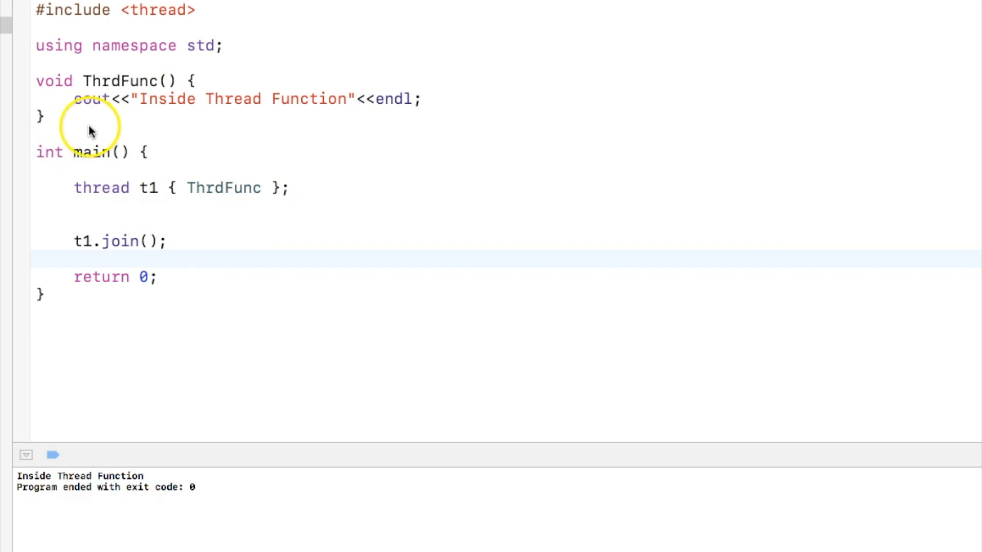
{"action": "mouse_move", "coordinate": [117, 189]}
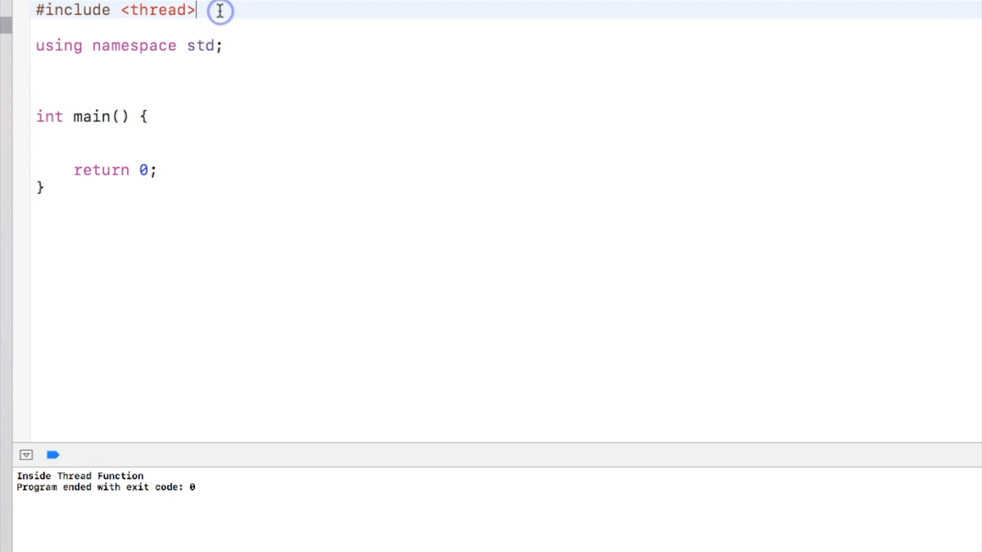
Include <future> and define asyncFunc printing "I am inside a async.."
{"action": "type", "text": "#include <f"}
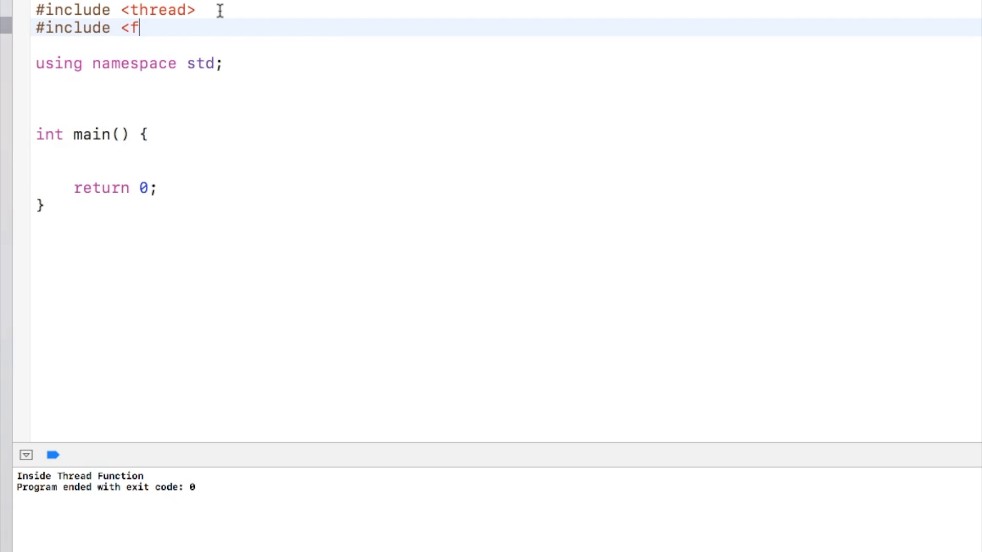
{"action": "type", "text": "uture>"}
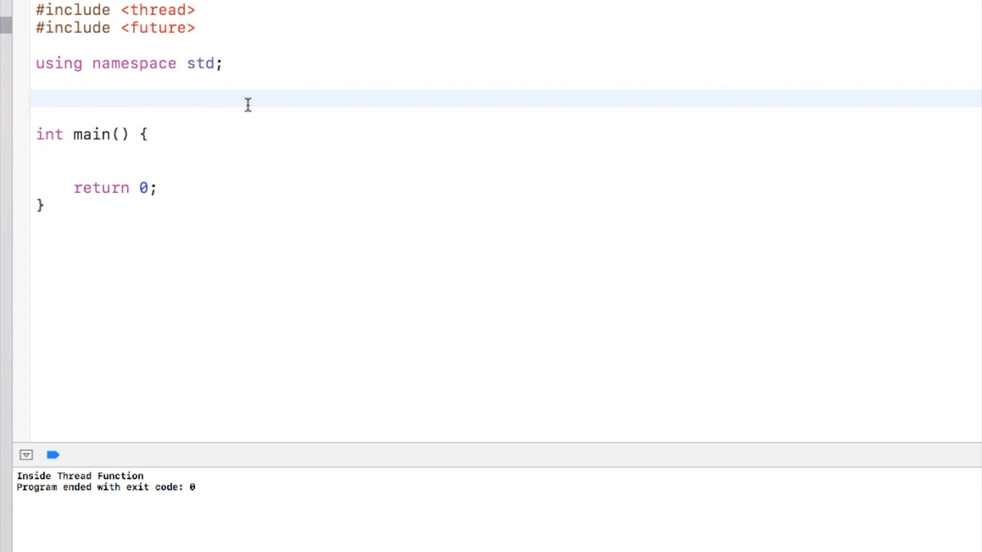
{"action": "type", "text": "voide"}
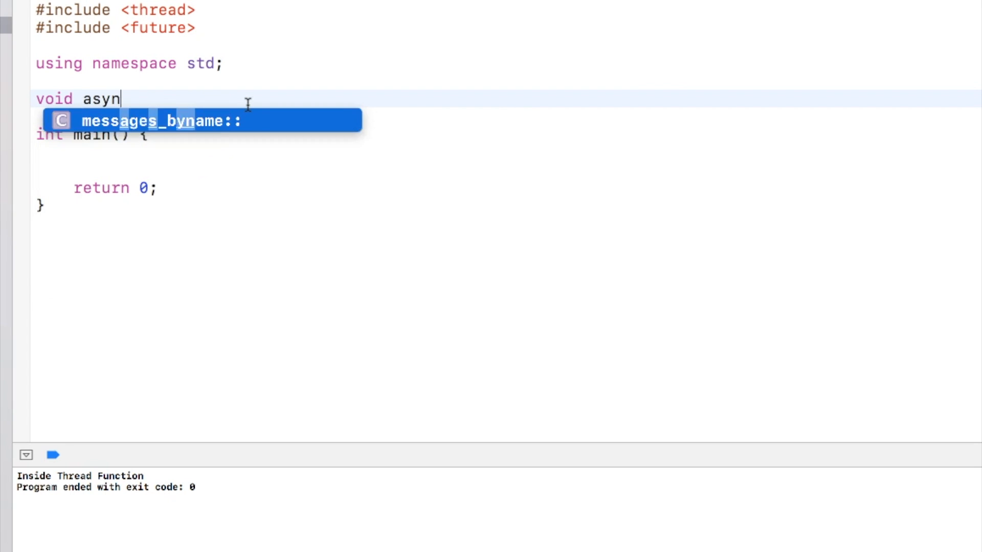
{"action": "type", "text": "cFunc"}
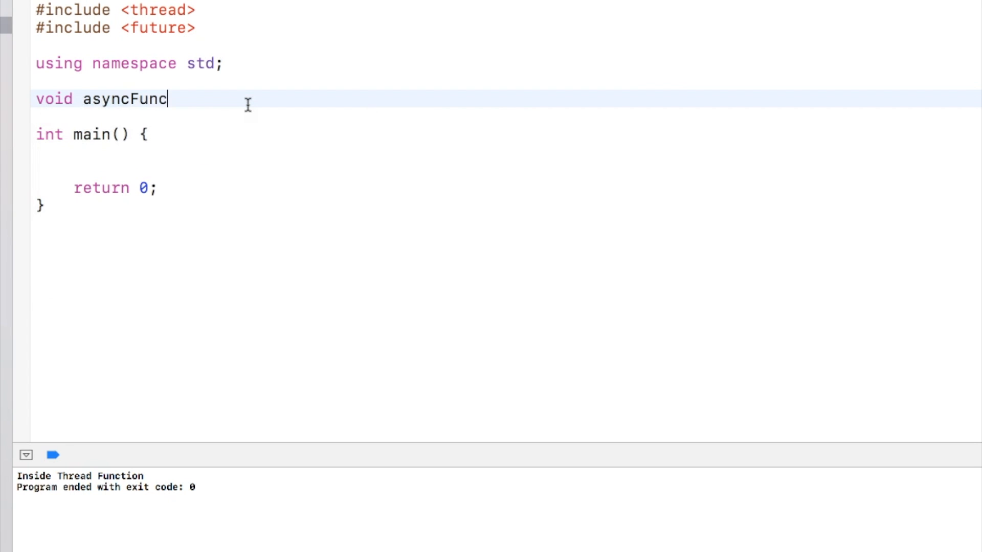
{"action": "type", "text": "() {"}
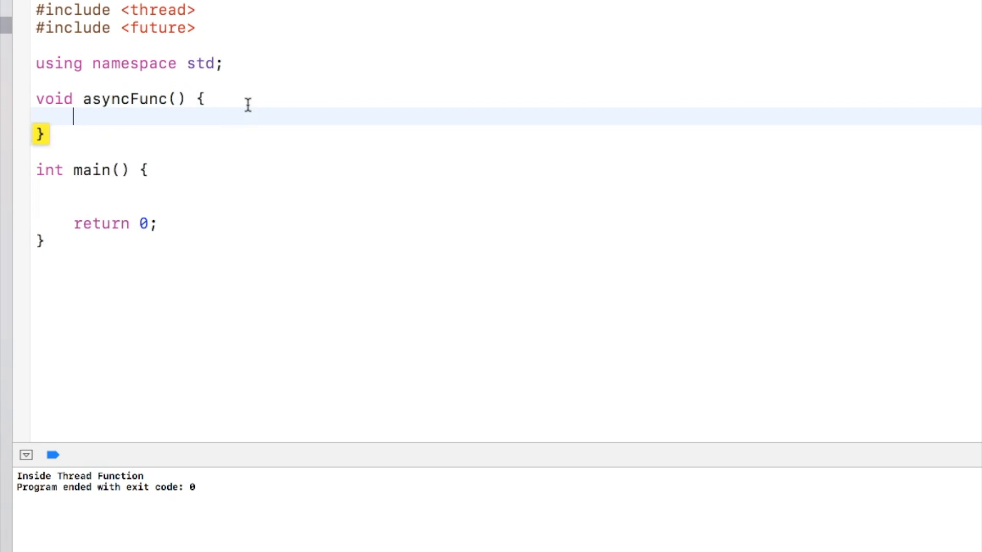
{"action": "type", "text": "cout<<:"}
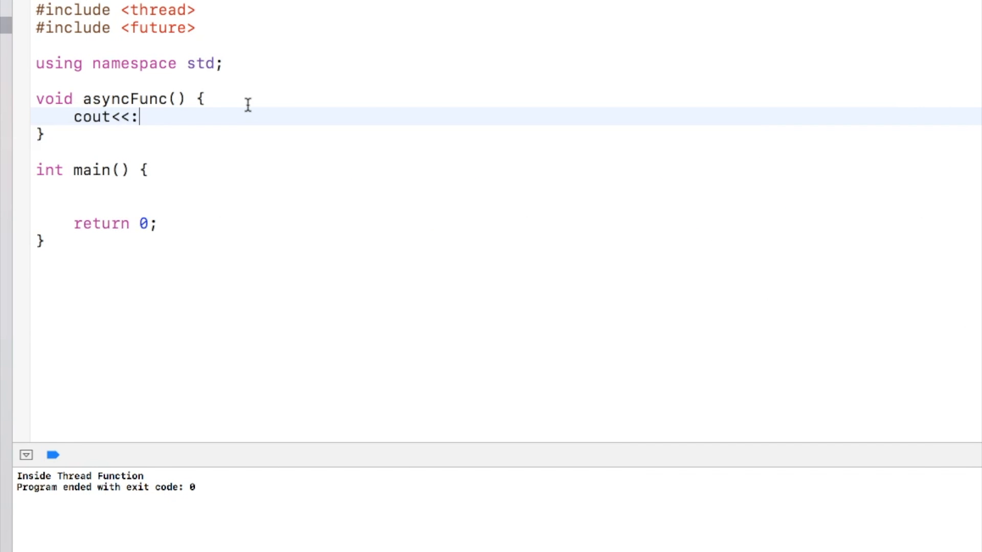
{"action": "type", "text": "\"I am insid\""}
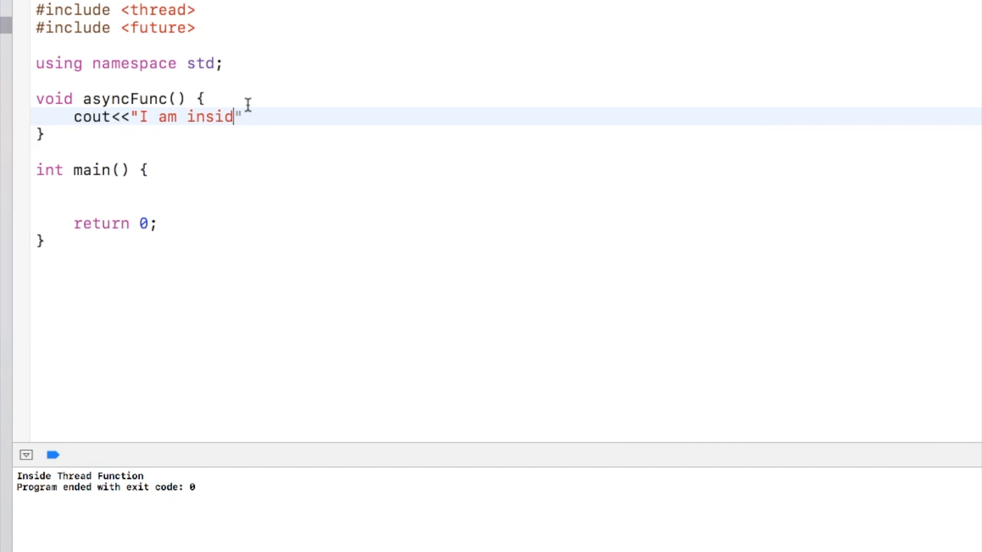
{"action": "type", "text": "e a async..."}
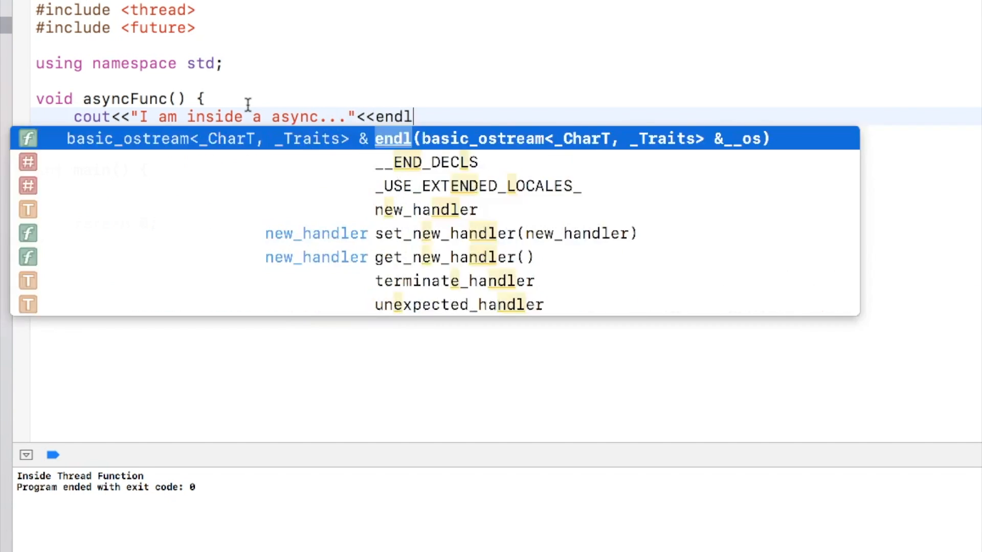
In main, declare future<void> fn = async(launch::async, asyncFunc);
{"action": "left_click", "coordinate": [190, 174]}
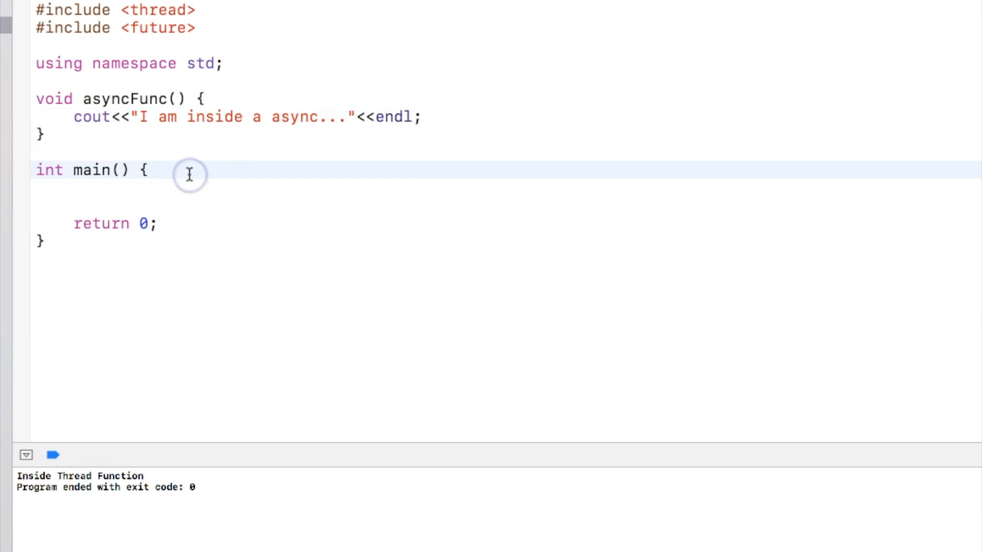
{"action": "type", "text": "future<"}
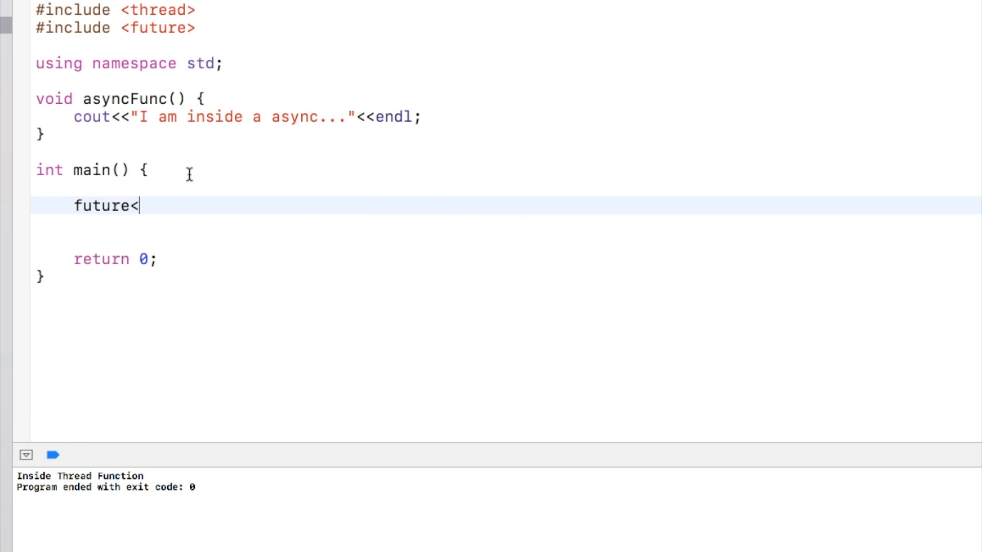
{"action": "type", "text": "void>"}
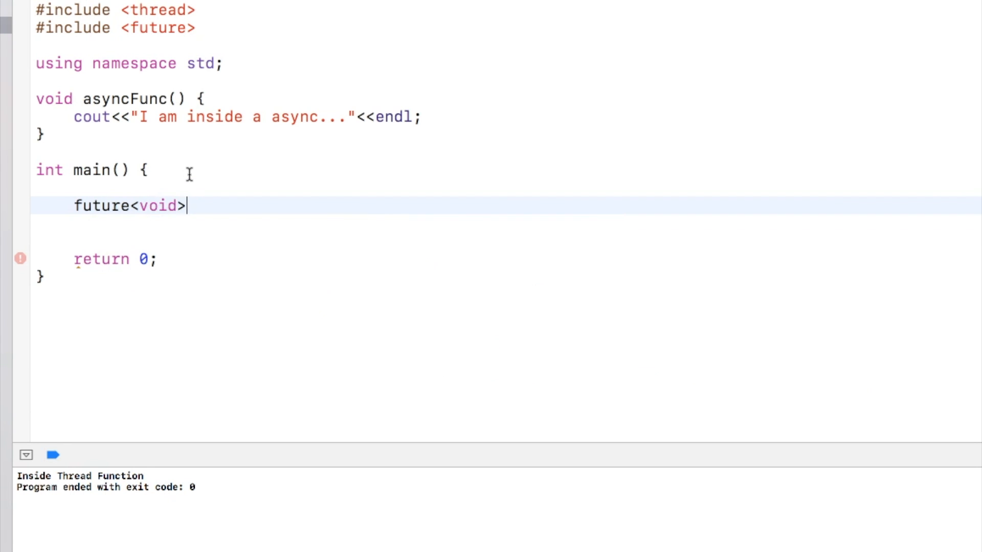
{"action": "type", "text": "fn ="}
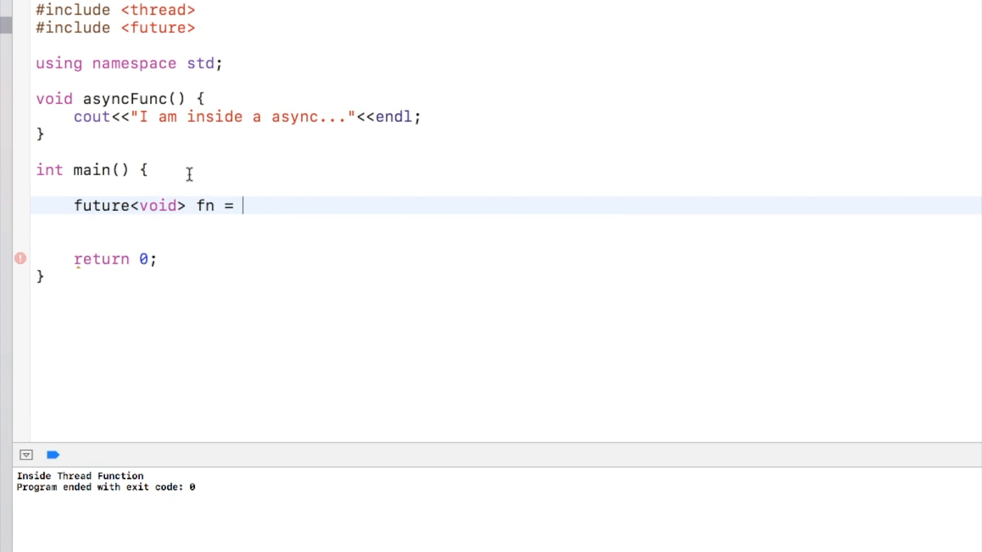
{"action": "type", "text": "async(l"}
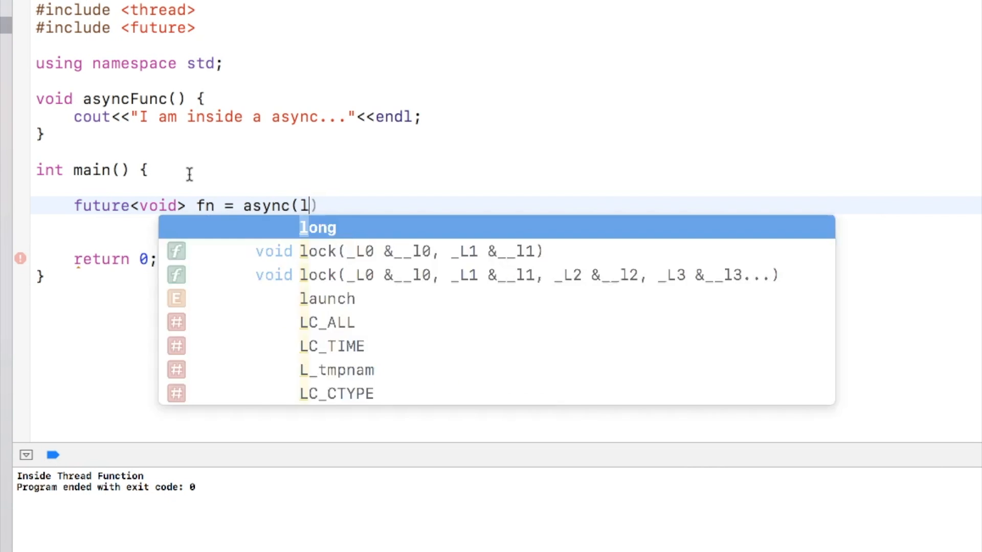
{"action": "type", "text": "aunch::"}
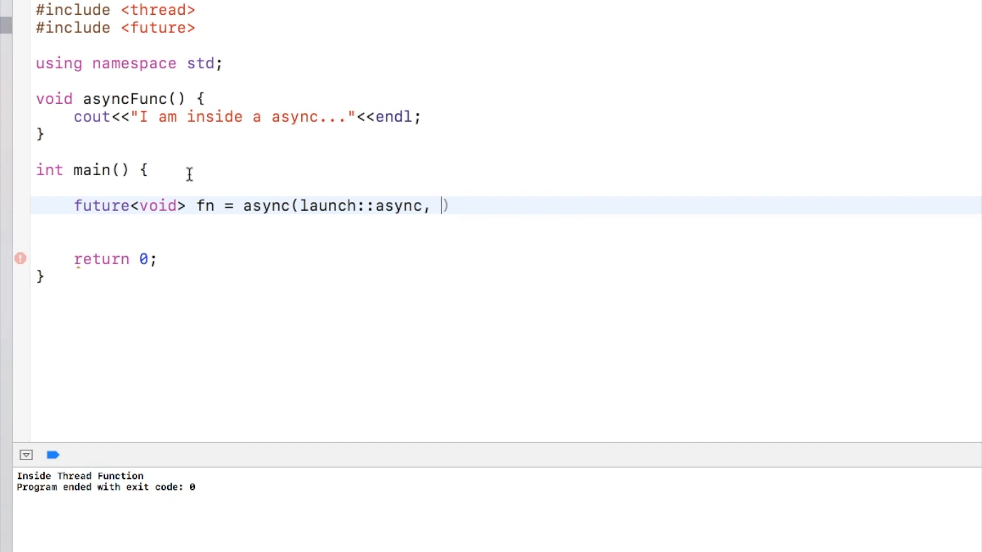
{"action": "type", "text": "asyncFunc"}
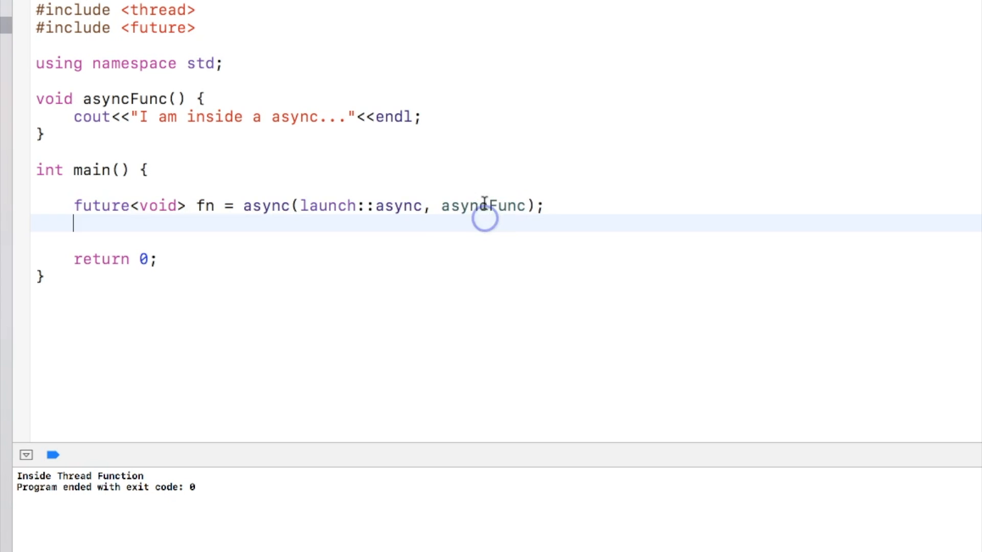
{"action": "double_click", "coordinate": [484, 206]}
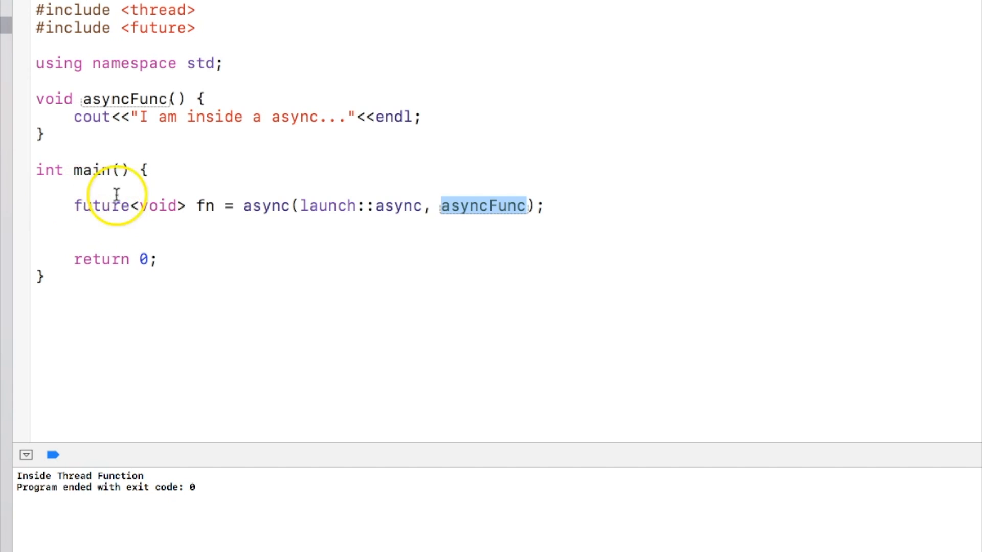
{"action": "mouse_move", "coordinate": [204, 219]}
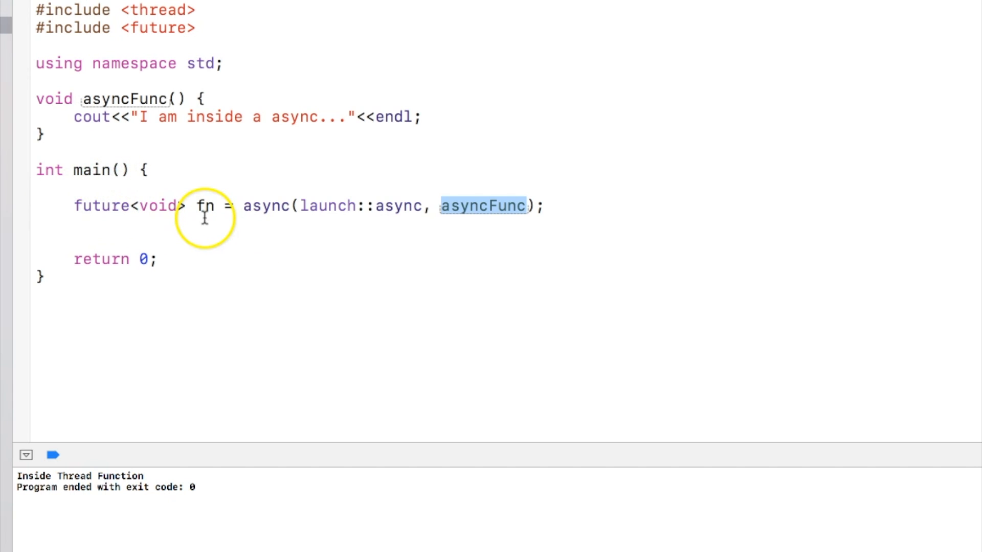
{"action": "mouse_move", "coordinate": [72, 145]}
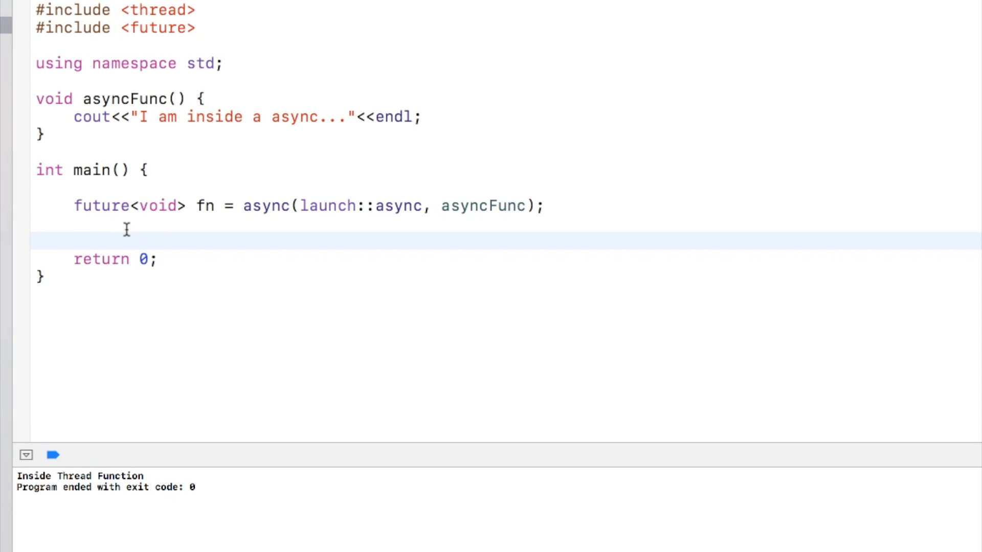
Add fn.get(); before return 0 and run so the async message prints
{"action": "left_click", "coordinate": [73, 239]}
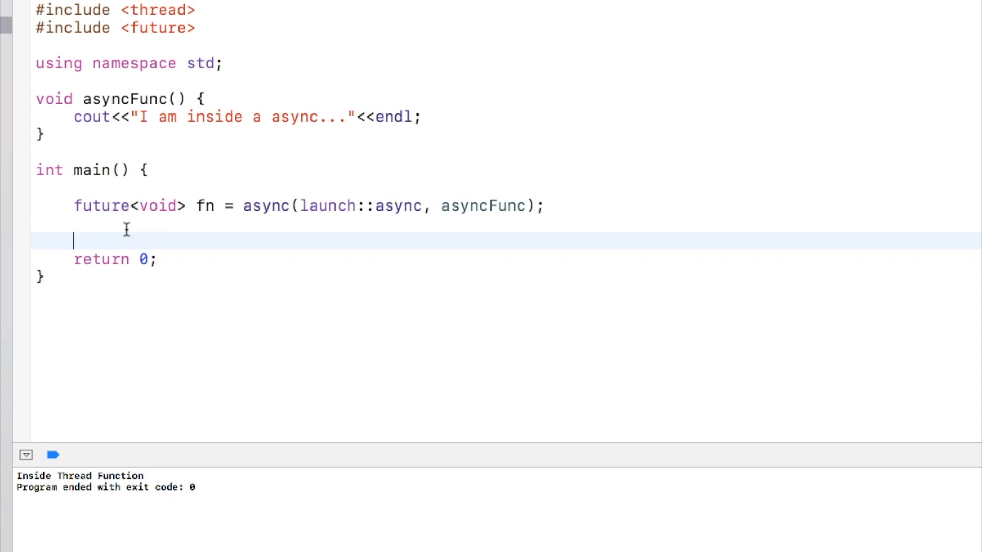
{"action": "type", "text": "fn"}
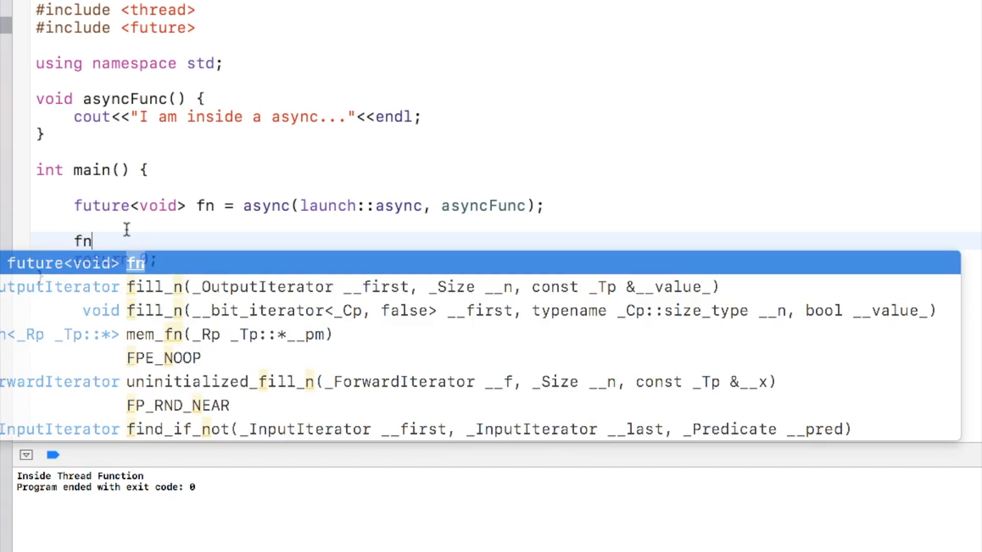
{"action": "type", "text": ".get();"}
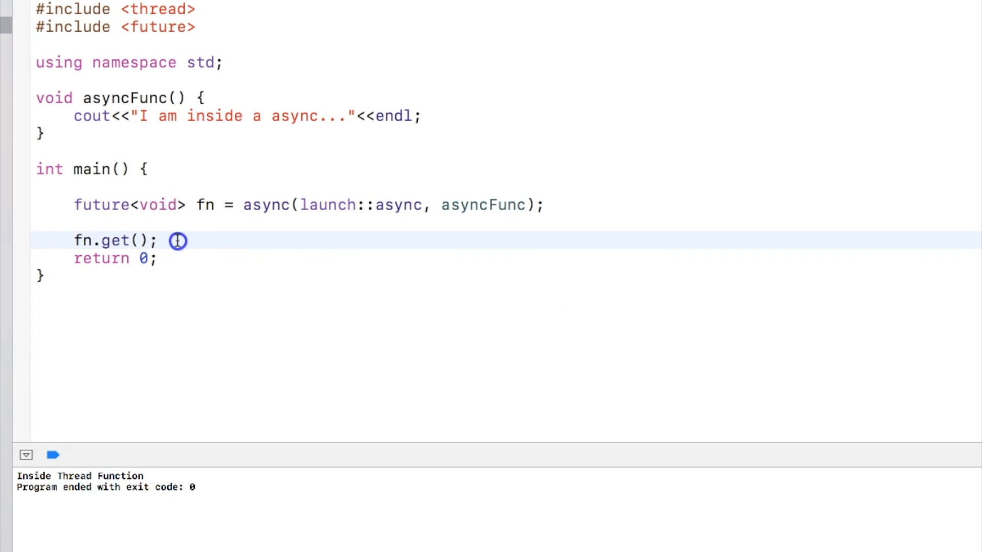
{"action": "double_click", "coordinate": [114, 241]}
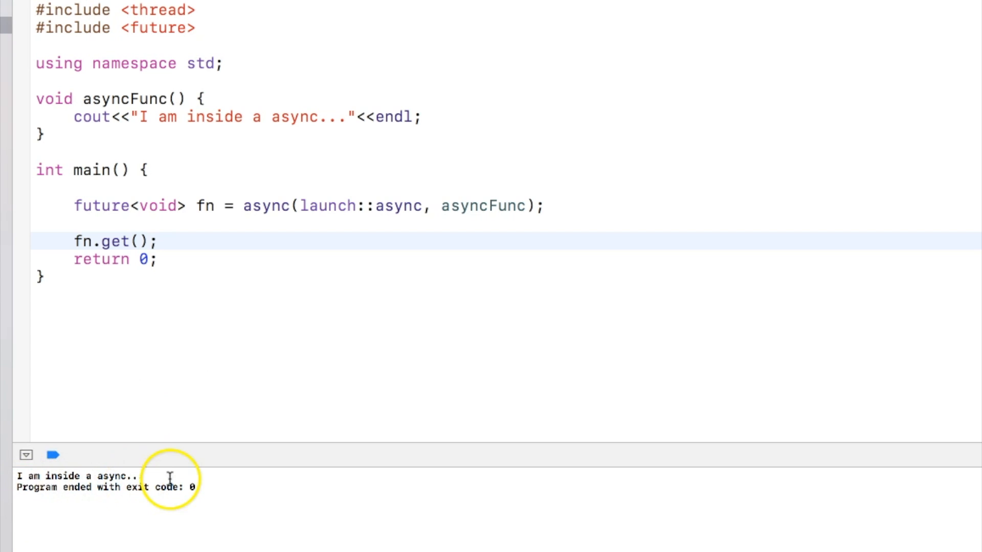
{"action": "mouse_move", "coordinate": [156, 164]}
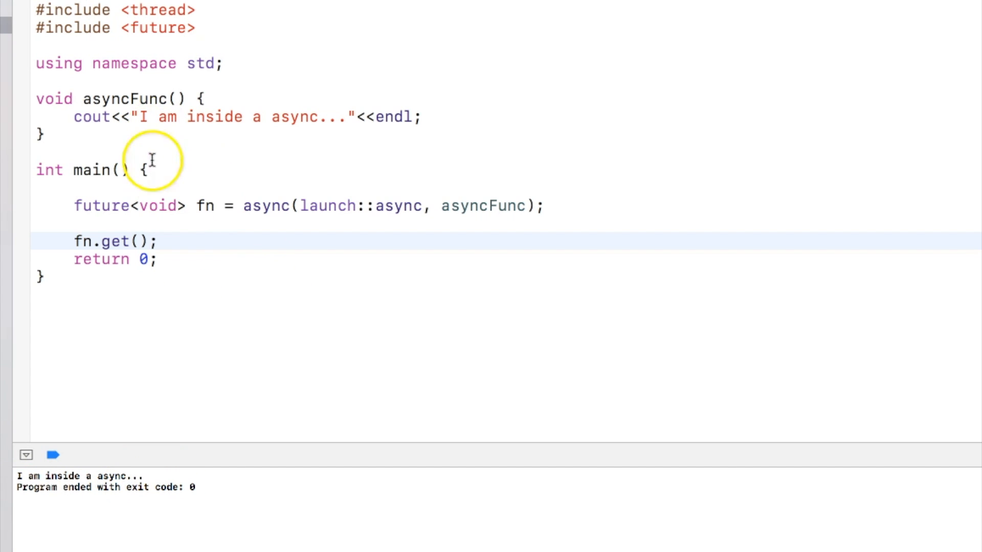
Print this_thread::get_id() as the thread id in the cout lines
{"action": "type", "text": "cout<<\"Main Thre"}
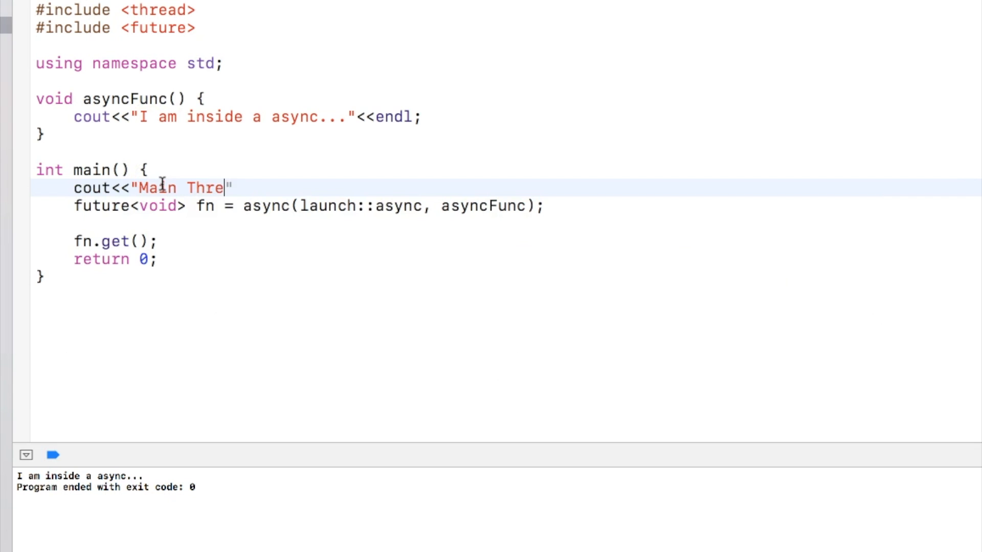
{"action": "type", "text": "ad = >"}
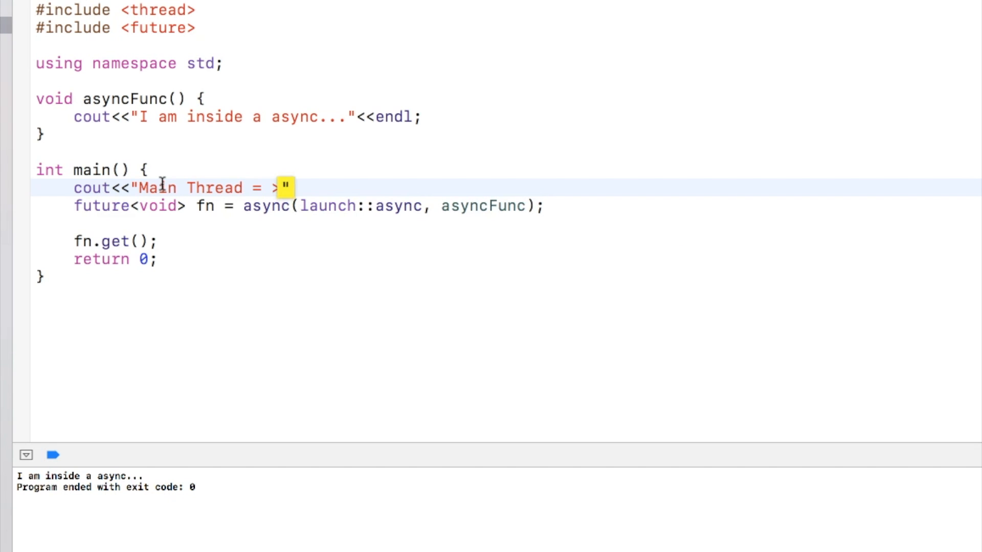
{"action": "type", "text": "<<this_thread::"}
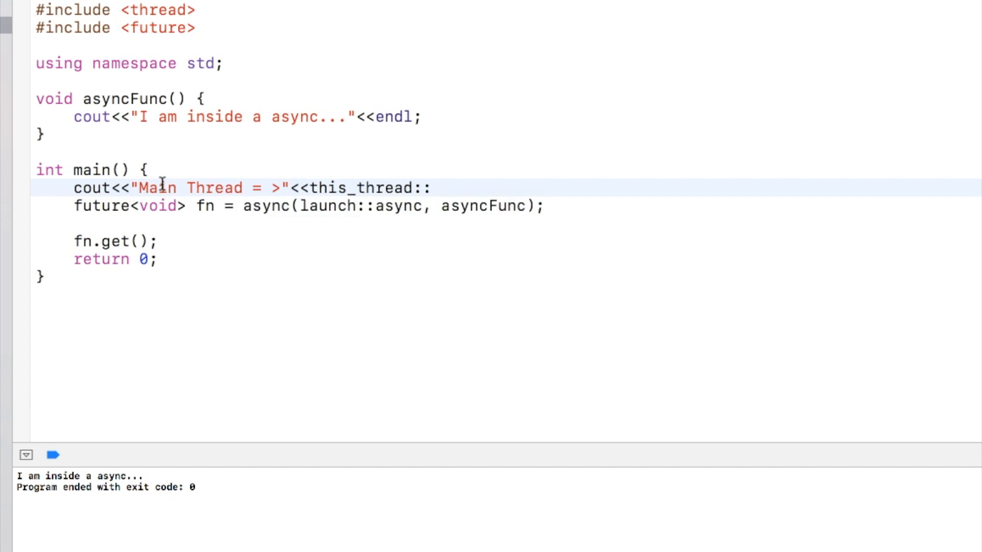
{"action": "type", "text": "get_id()<<E"}
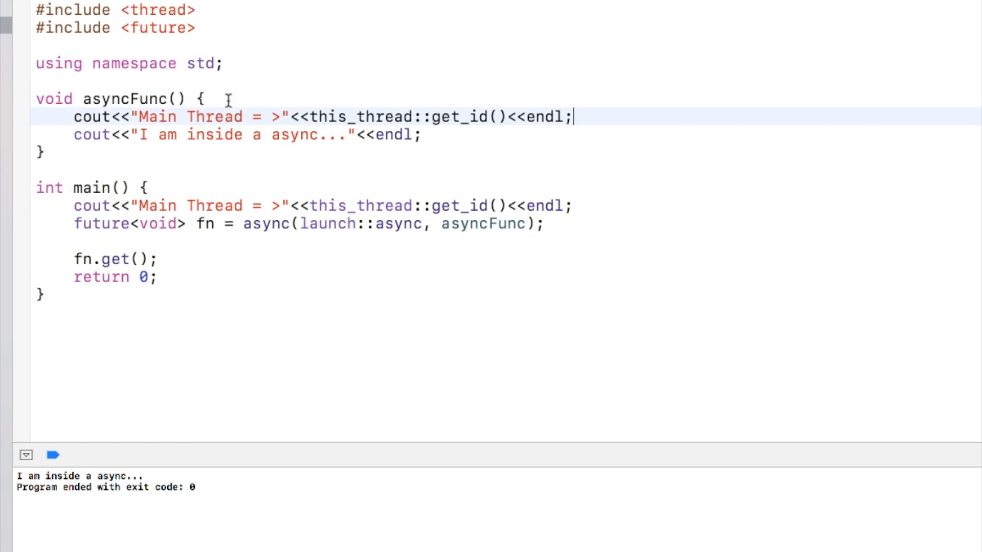
Rename asyncFunc's label to Async Thread and run to show both thread ids
{"action": "double_click", "coordinate": [156, 116]}
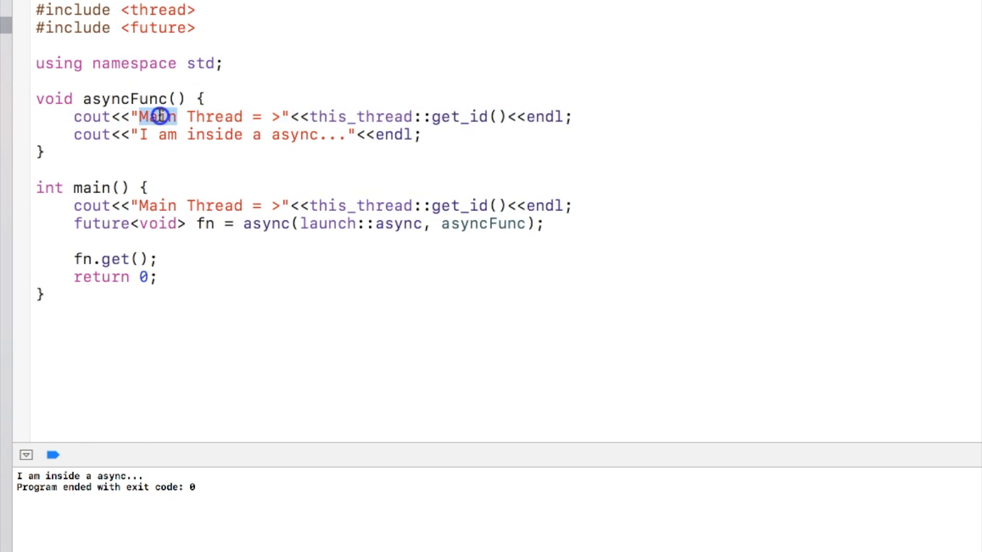
{"action": "type", "text": "Async"}
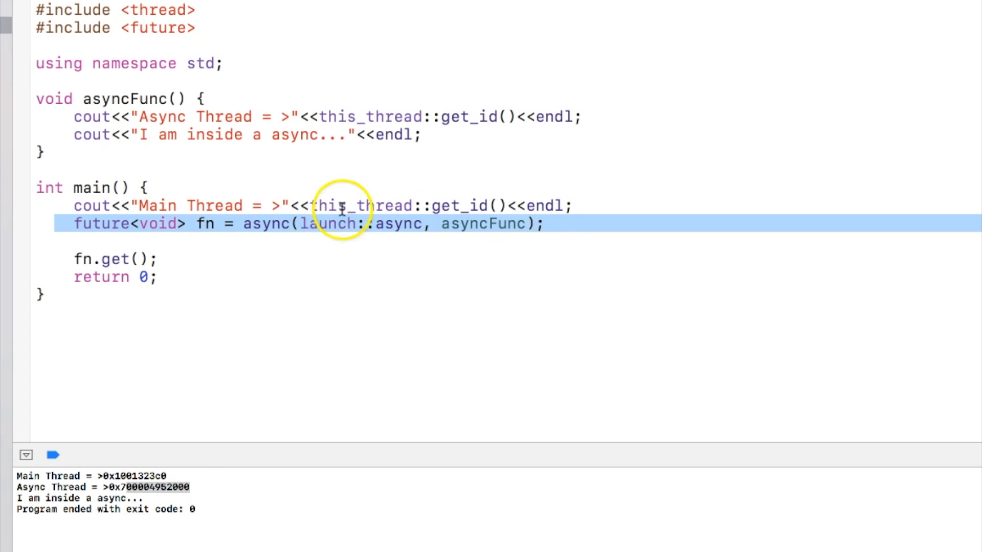
{"action": "double_click", "coordinate": [482, 224]}
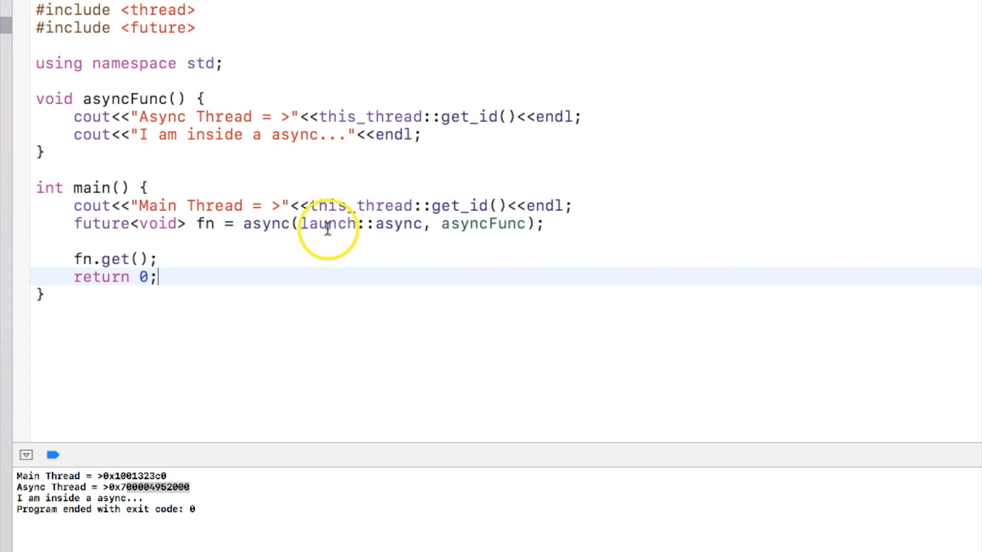
Switch the launch policy to deferred, then any, then back to launch::async, running each
{"action": "key", "text": "Backspace"}
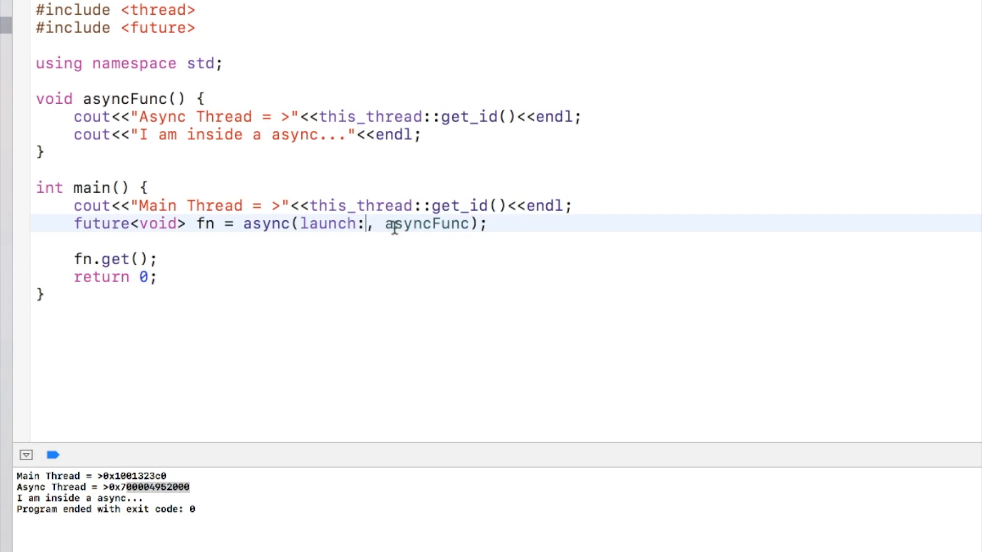
{"action": "type", "text": ":deferred"}
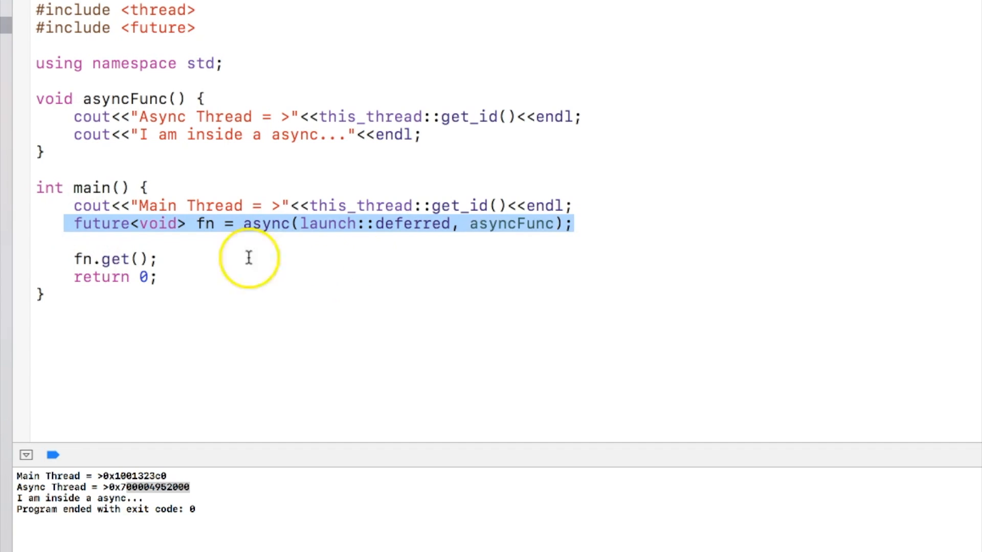
{"action": "left_click", "coordinate": [117, 259]}
{"action": "type", "text": "any"}
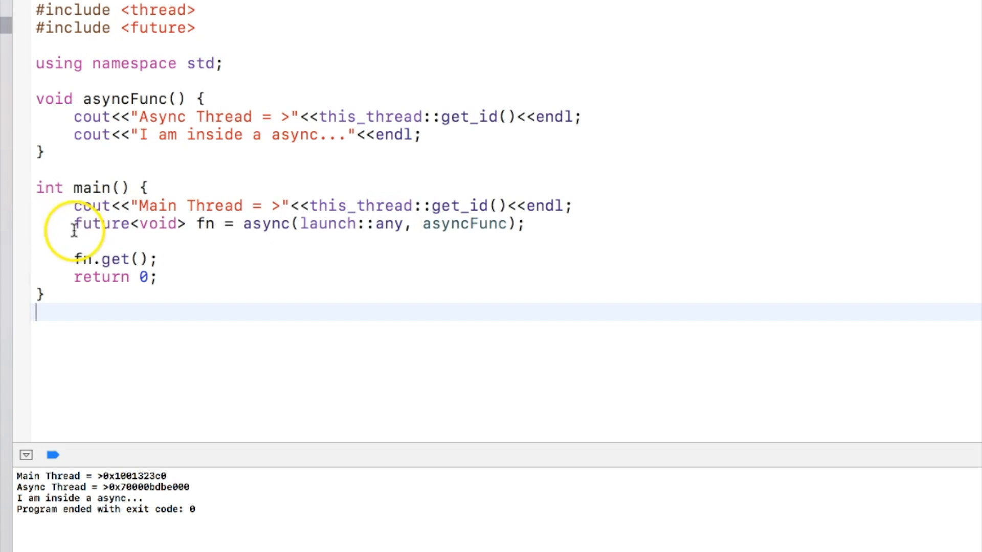
{"action": "type", "text": "async"}
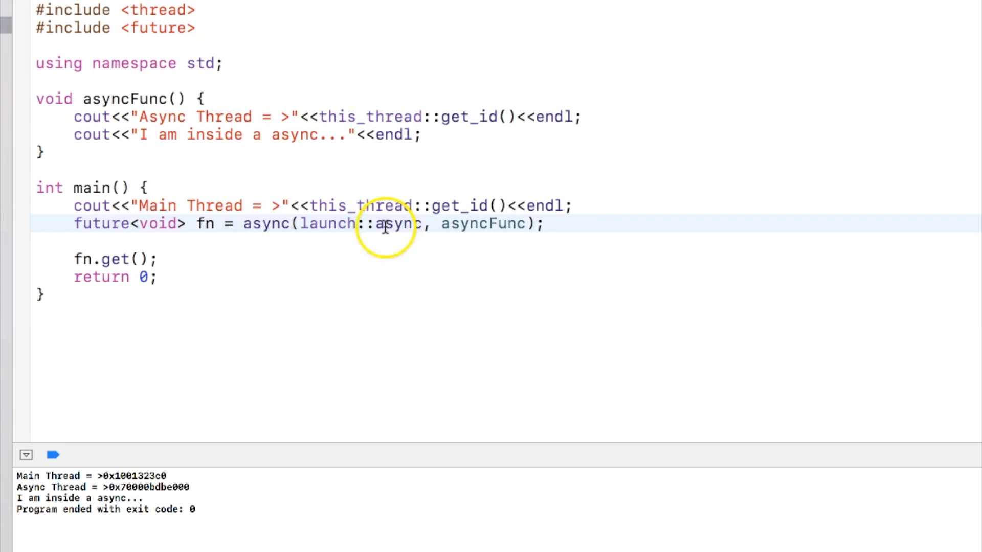
Add a second fn.get(); call and run, hitting an EXC_BAD_ACCESS crash
{"action": "left_click", "coordinate": [386, 313]}
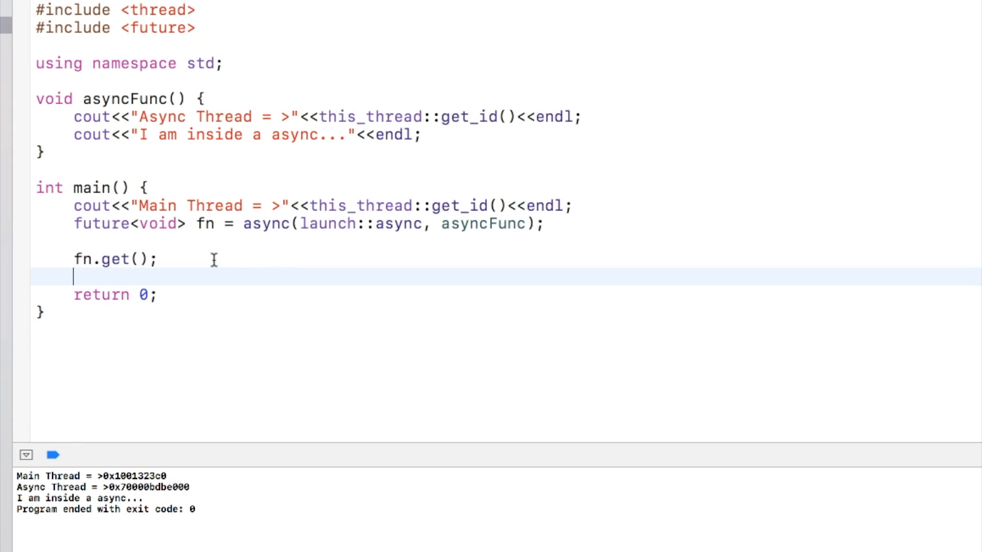
{"action": "type", "text": "fn.get();"}
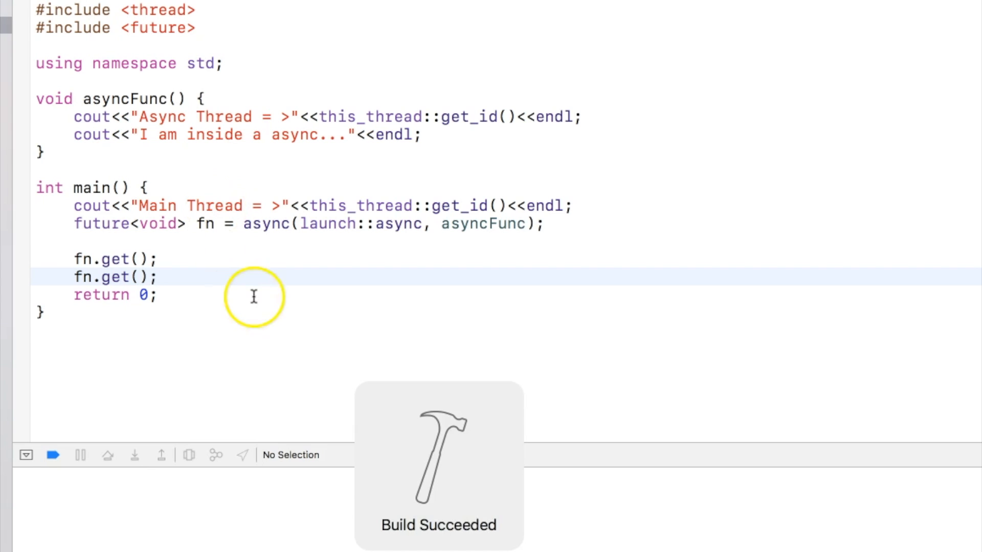
{"action": "left_click", "coordinate": [53, 456]}
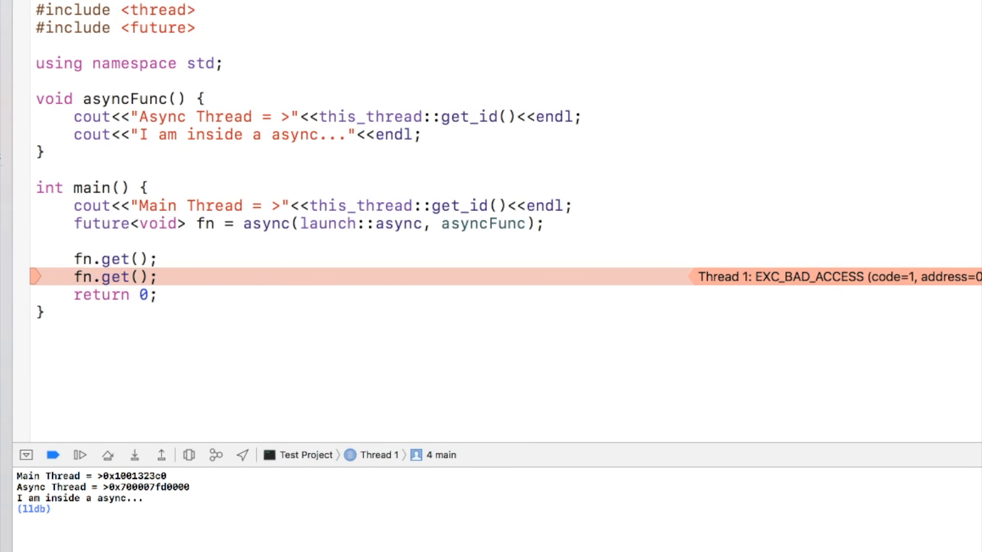
{"action": "left_click", "coordinate": [158, 276]}
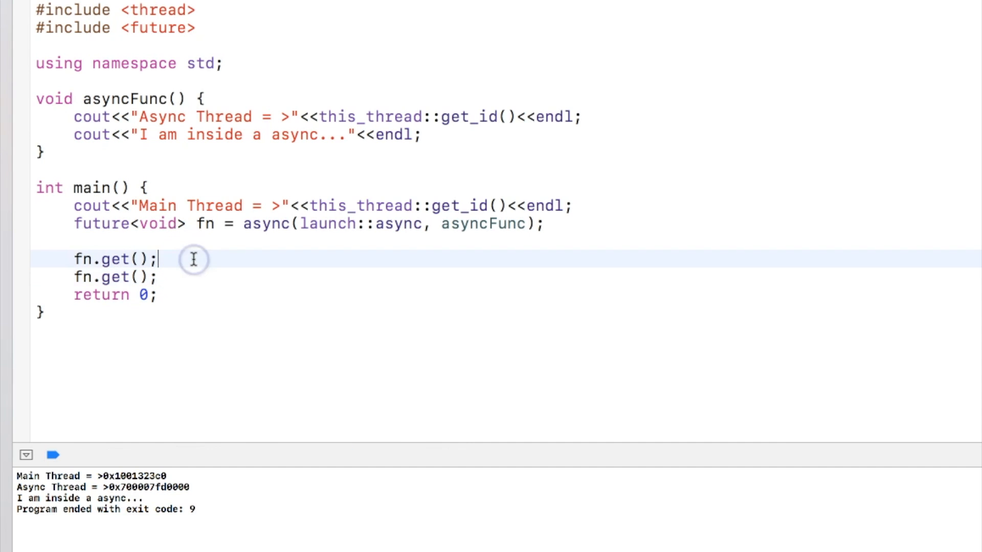
Comment out the second fn.get() call with //
{"action": "type", "text": "//"}
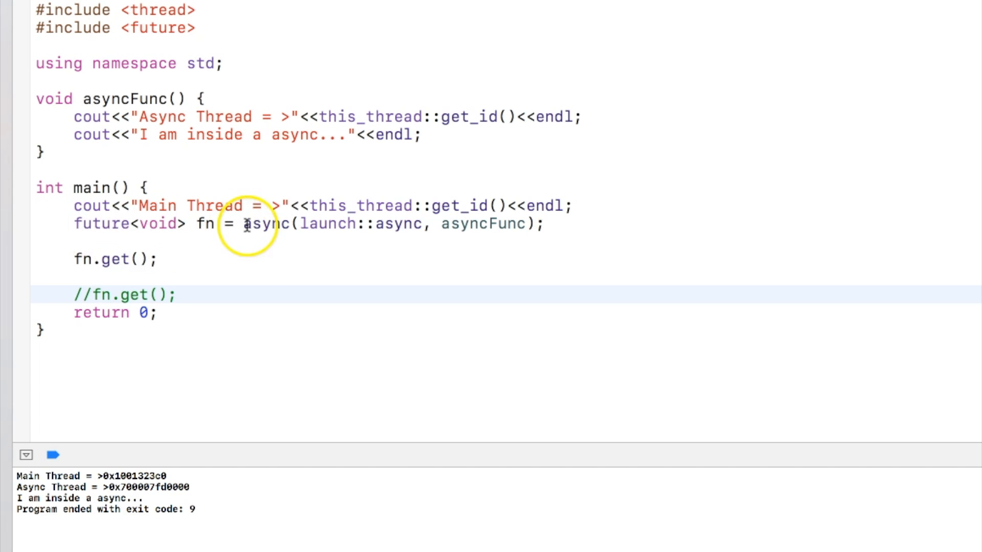
{"action": "left_click", "coordinate": [51, 99]}
{"action": "type", "text": "nt"}
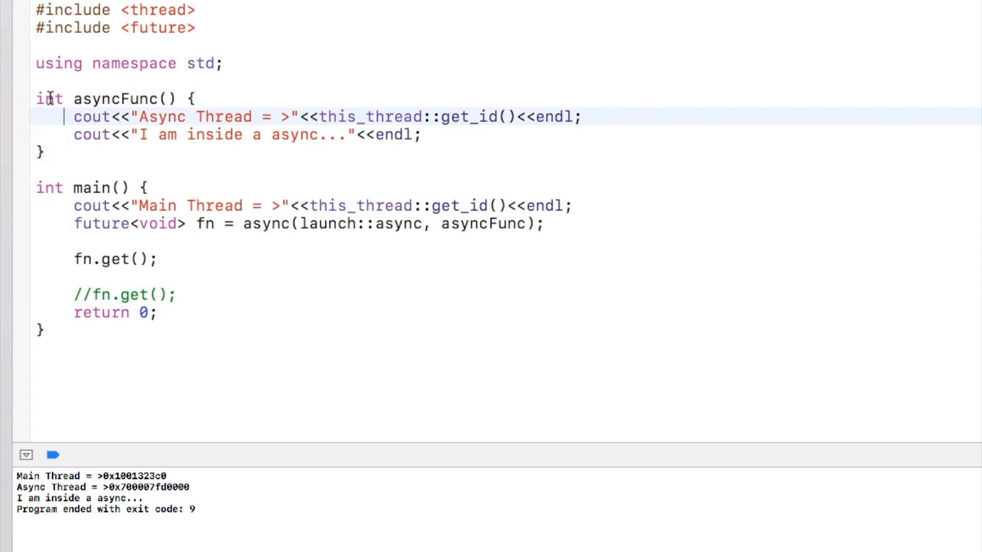
Make asyncFunc return 100, use future<int>, and print fn.get() so 100 appears
{"action": "type", "text": "return 1"}
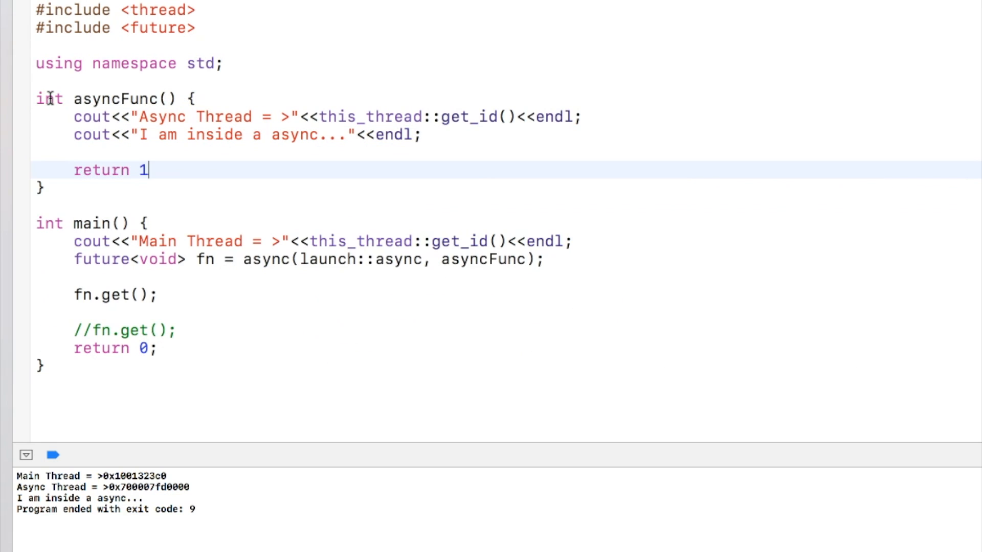
{"action": "type", "text": "00;"}
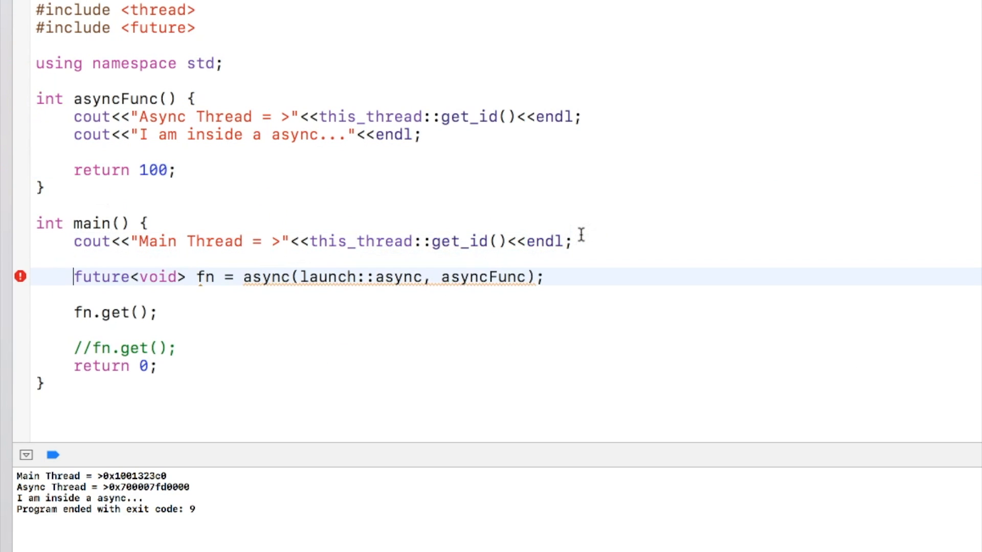
{"action": "type", "text": "i"}
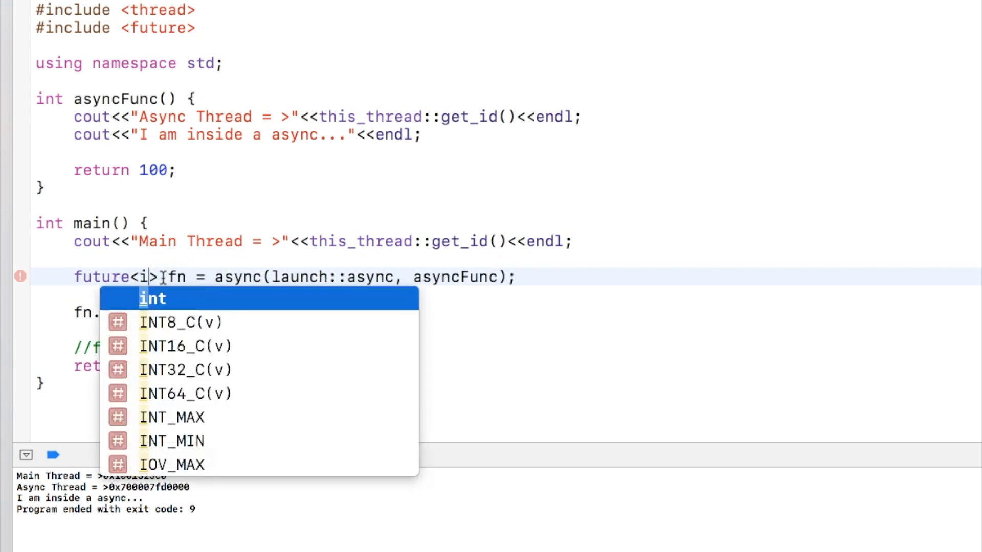
{"action": "key", "text": "Enter"}
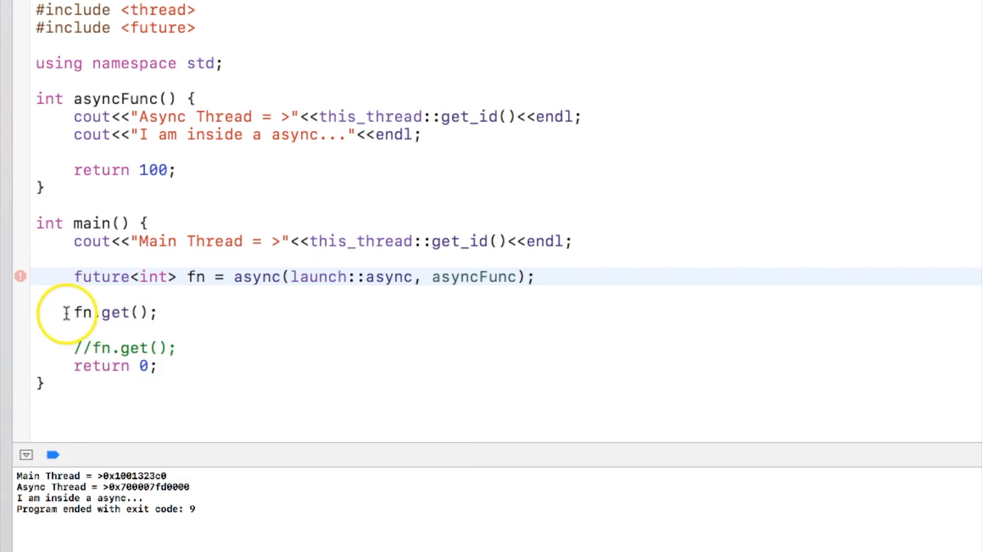
{"action": "type", "text": "cout<<"}
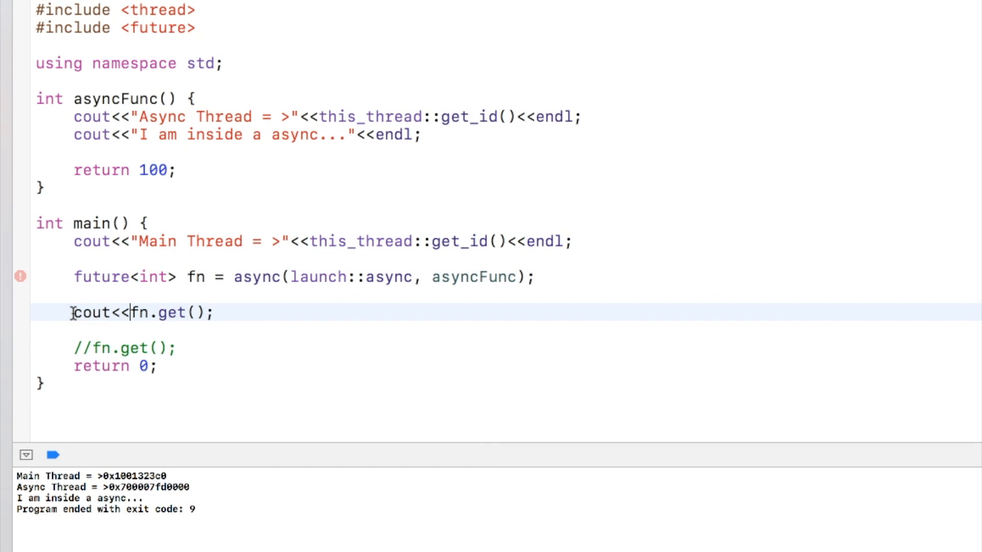
{"action": "type", "text": "<<endl;"}
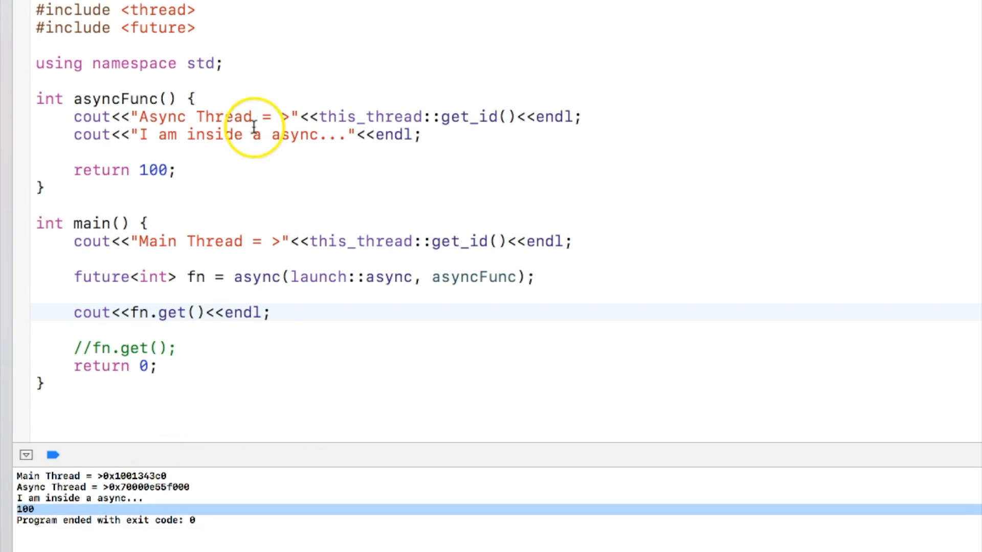
Give asyncFunc an int value parameter returning value + 100, passing 200 so 300 prints
{"action": "type", "text": "inv"}
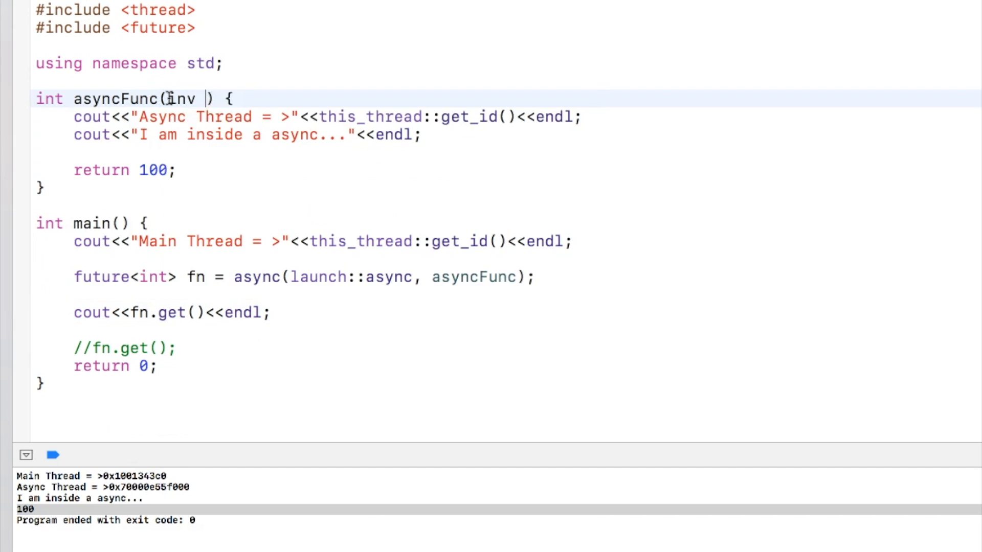
{"action": "type", "text": "value"}
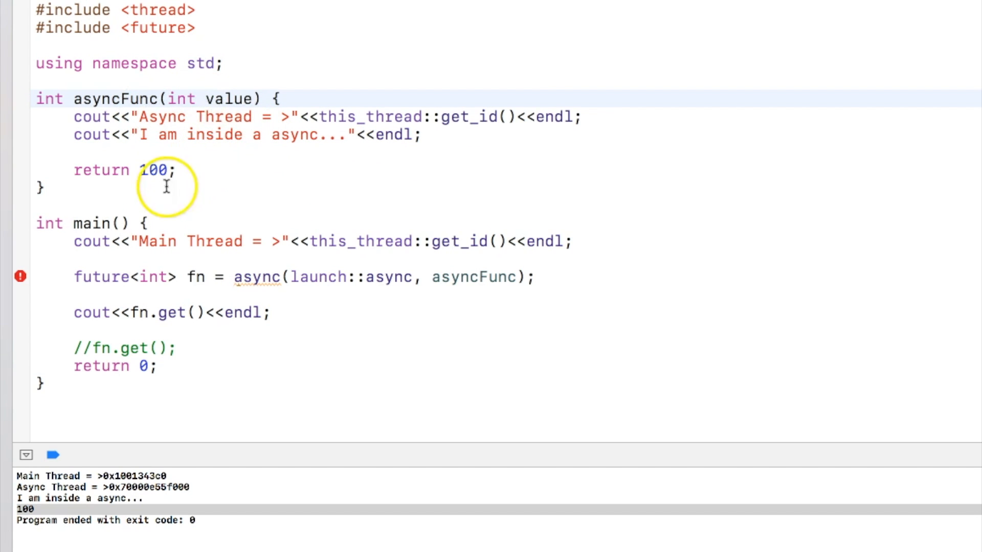
{"action": "type", "text": "value +"}
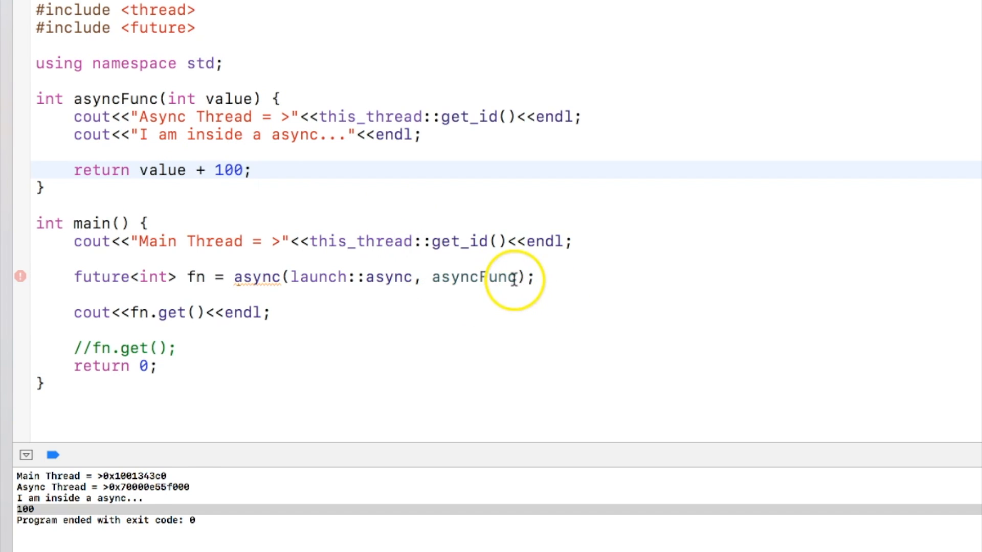
{"action": "type", "text": ", 200"}
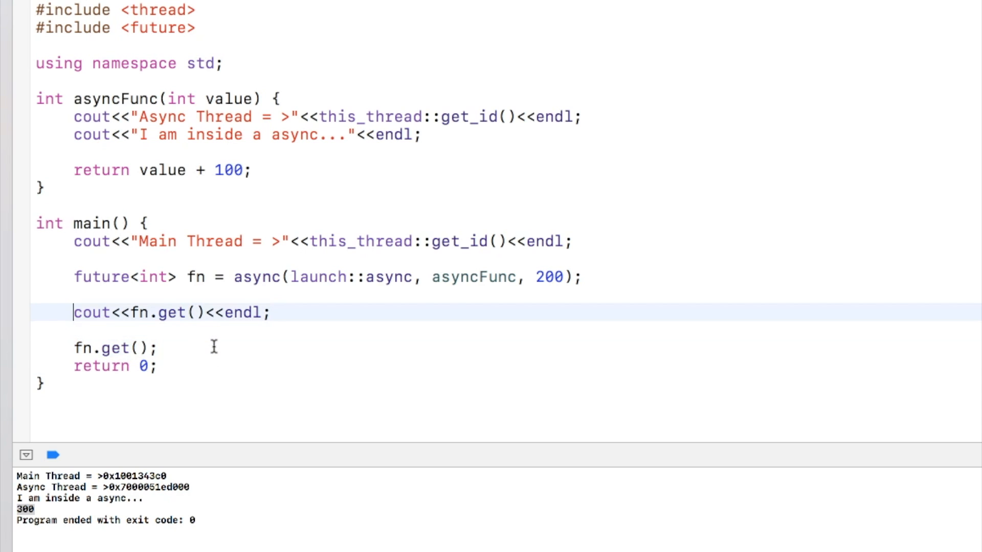
Guard both fn.get() calls with if (fn.valid()) checks
{"action": "type", "text": "if ("}
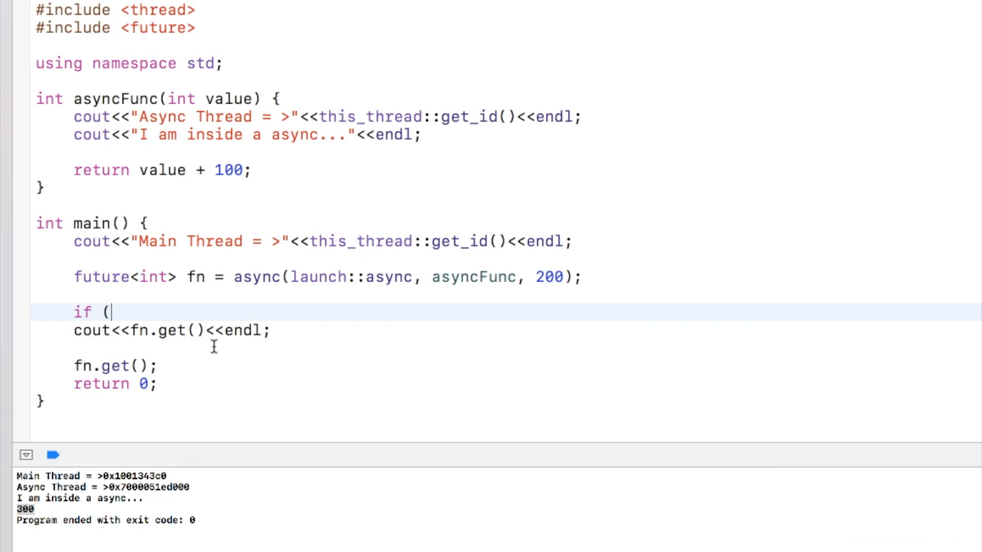
{"action": "type", "text": "fn.bva)"}
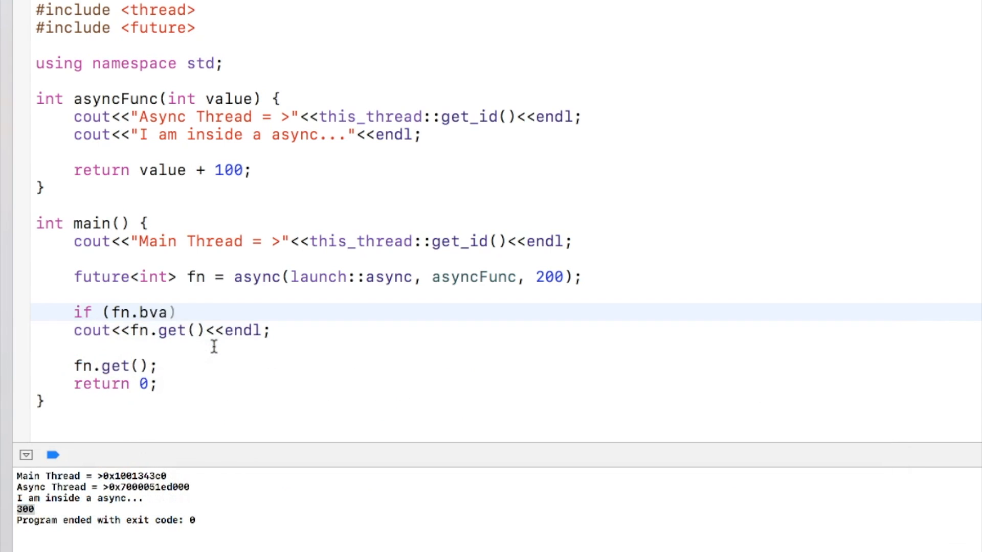
{"action": "type", "text": "valid()"}
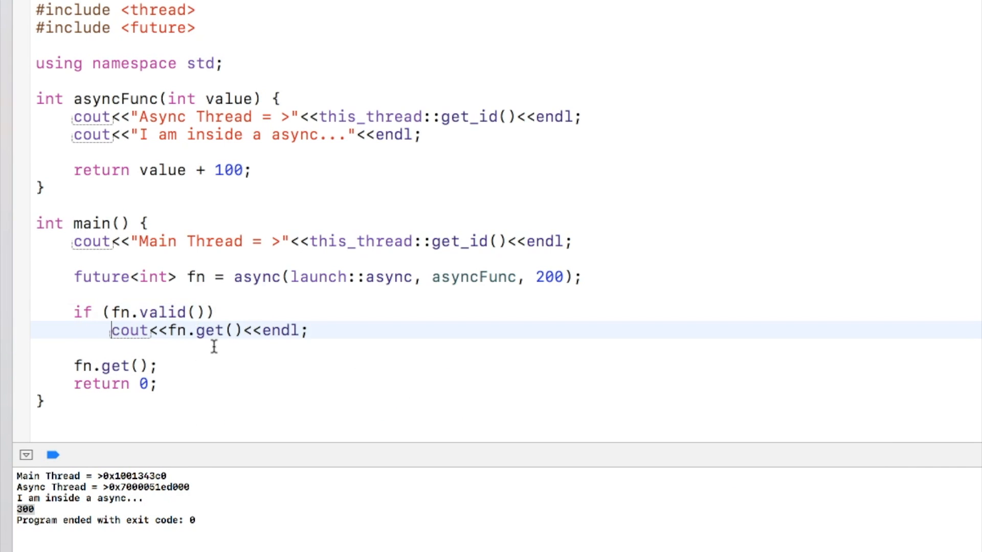
{"action": "type", "text": "i"}
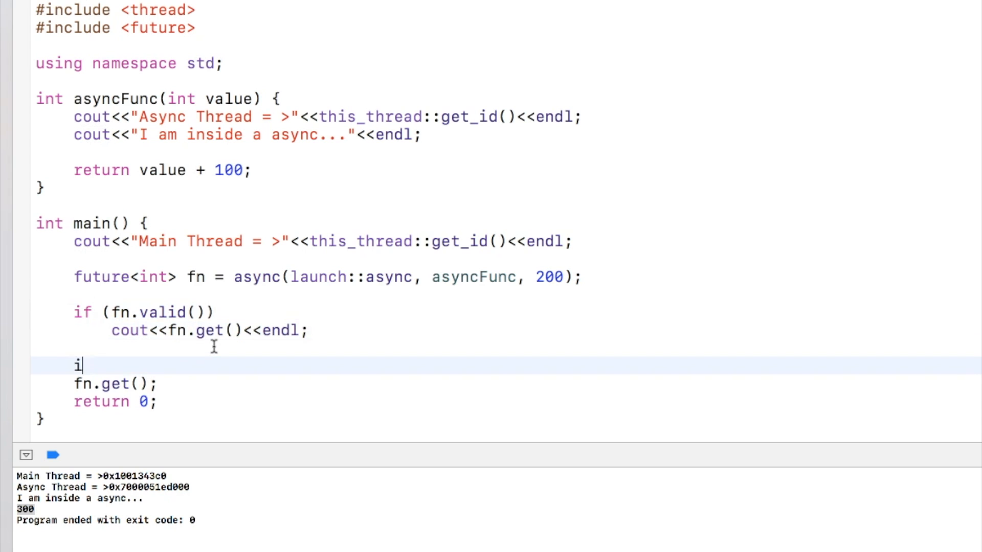
{"action": "type", "text": "f (fn.valid("}
{"action": "type", "text": "c"}
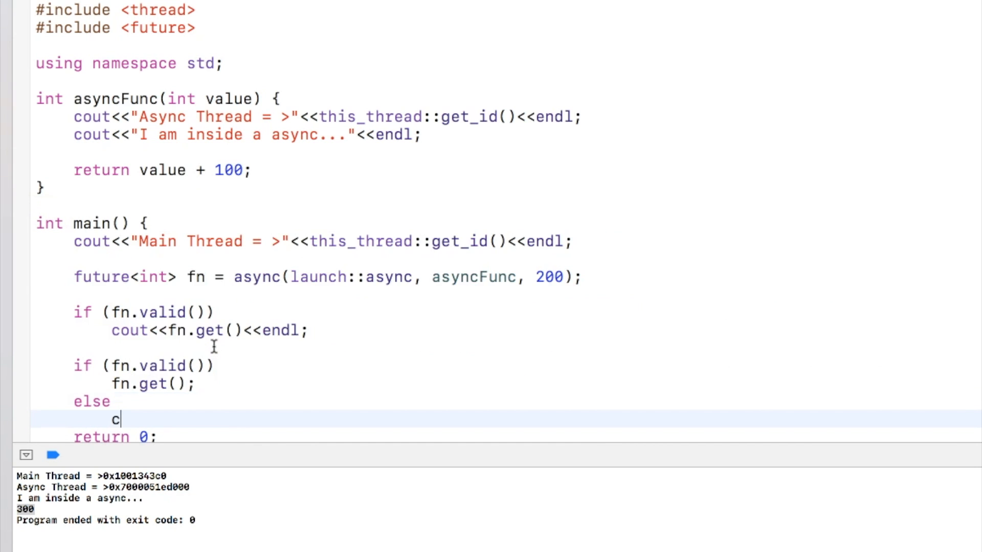
Add an else branch printing "Invalid" and run so 300 then Invalid prints
{"action": "type", "text": "out<<\"In\""}
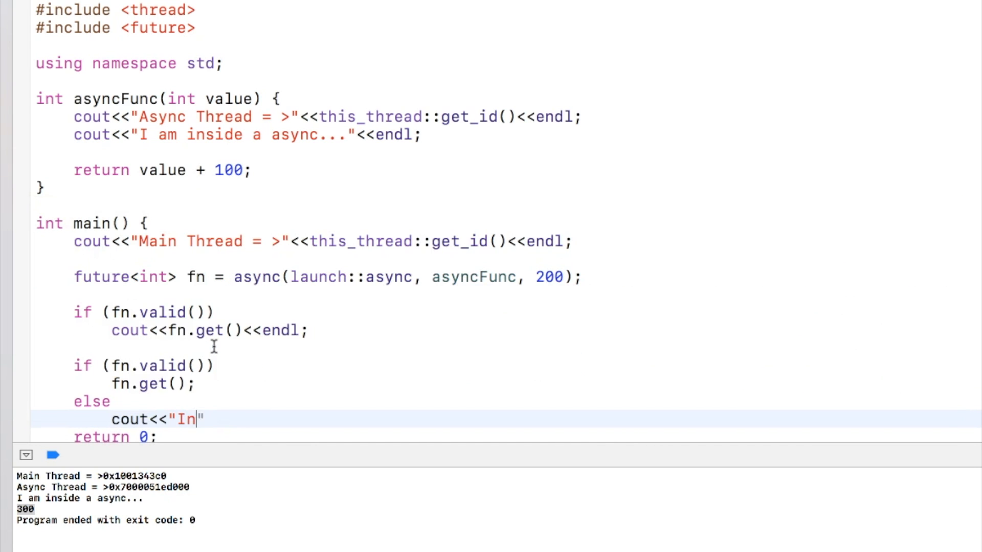
{"action": "type", "text": "valid\"<"}
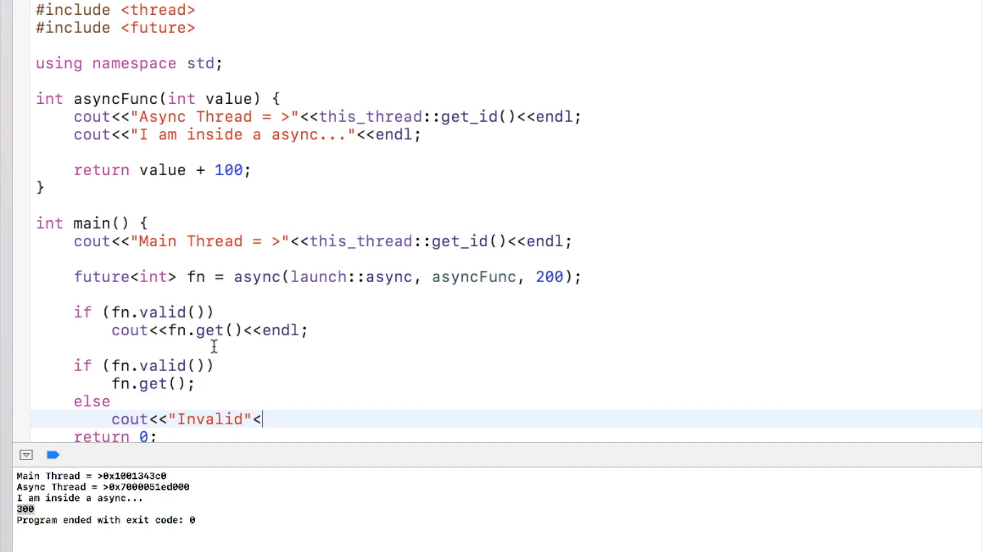
{"action": "type", "text": "<endl;"}
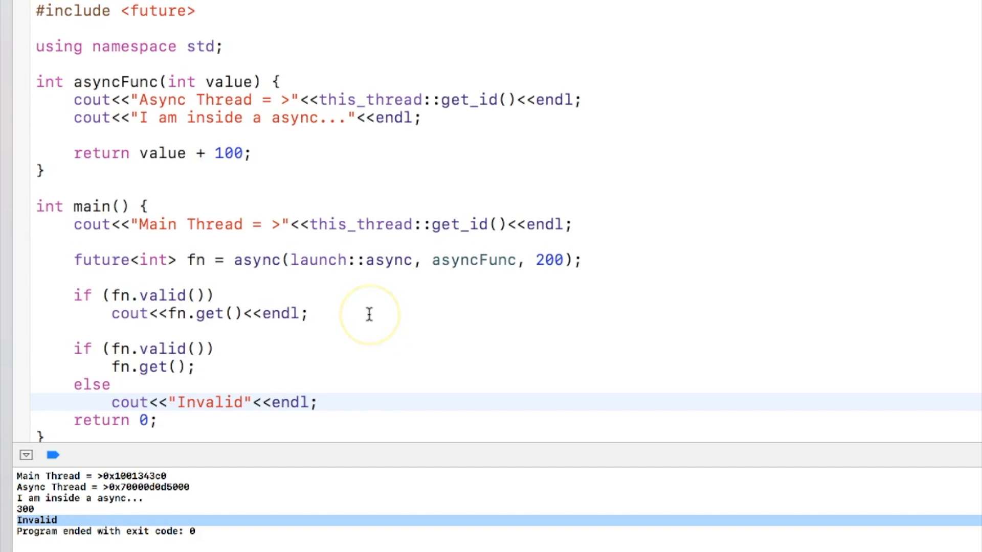
{"action": "mouse_move", "coordinate": [295, 69]}
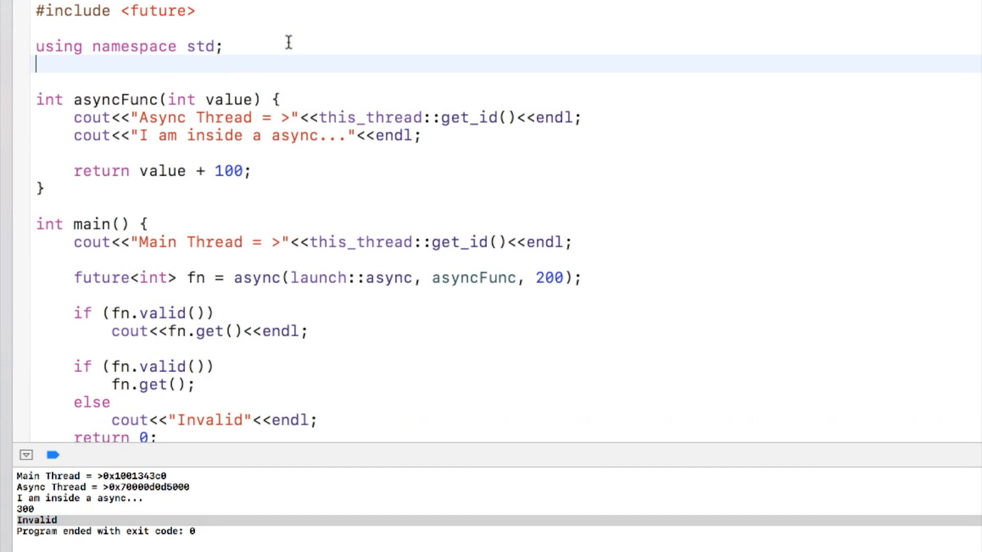
Add a comment noting promise is a container of future, then delete the old async code from main
{"action": "type", "text": "// Promises are"}
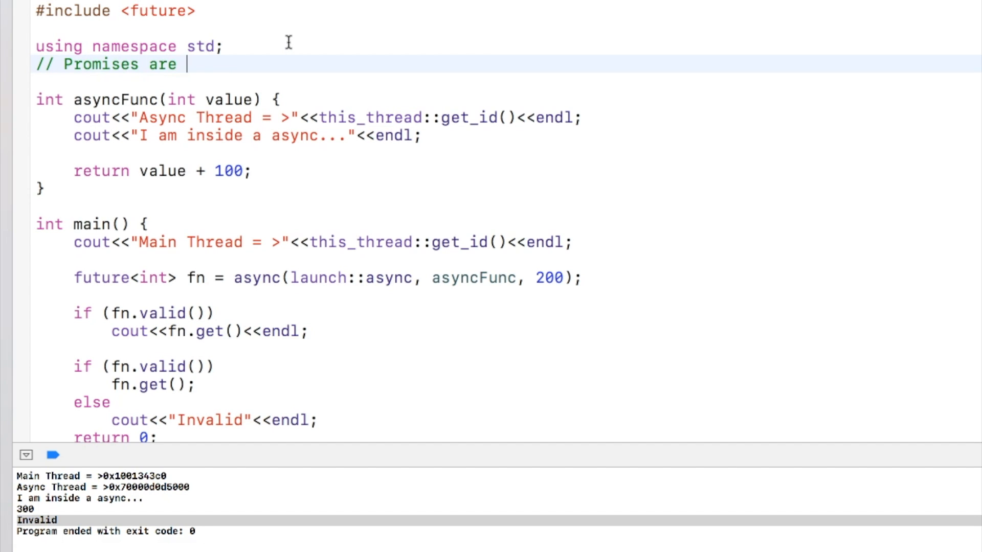
{"action": "type", "text": "container of"}
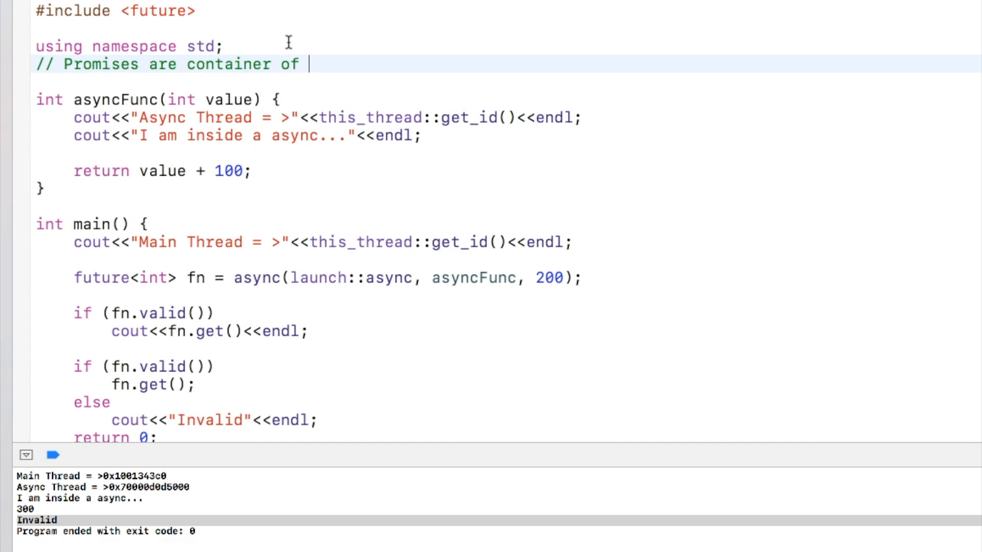
{"action": "type", "text": "future"}
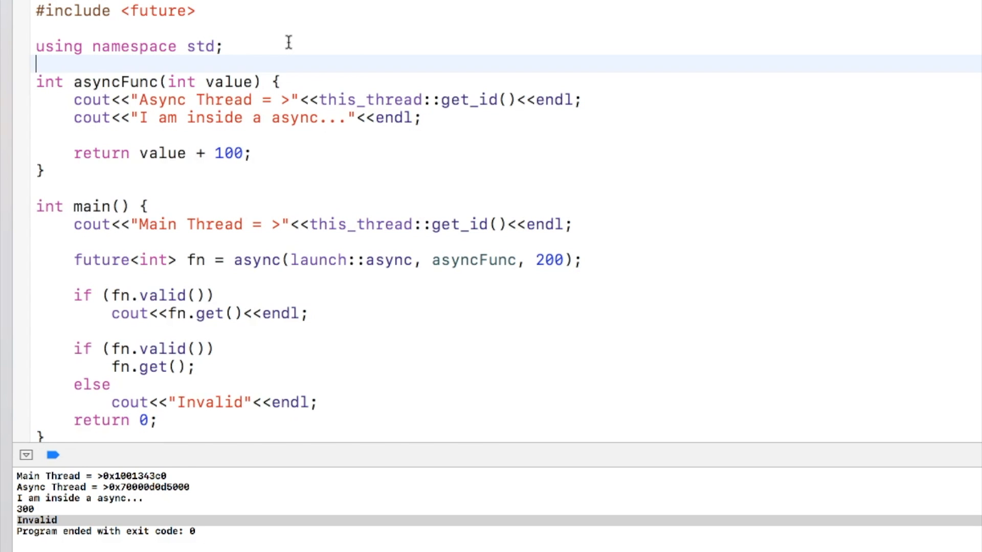
{"action": "scroll", "scroll_direction": "down", "scroll_amount": 3}
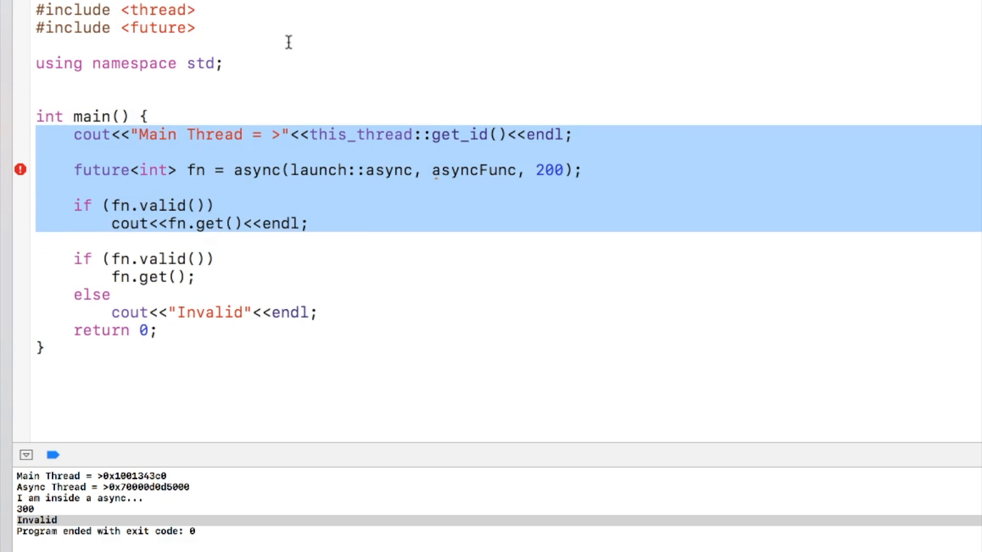
{"action": "key", "text": "Delete"}
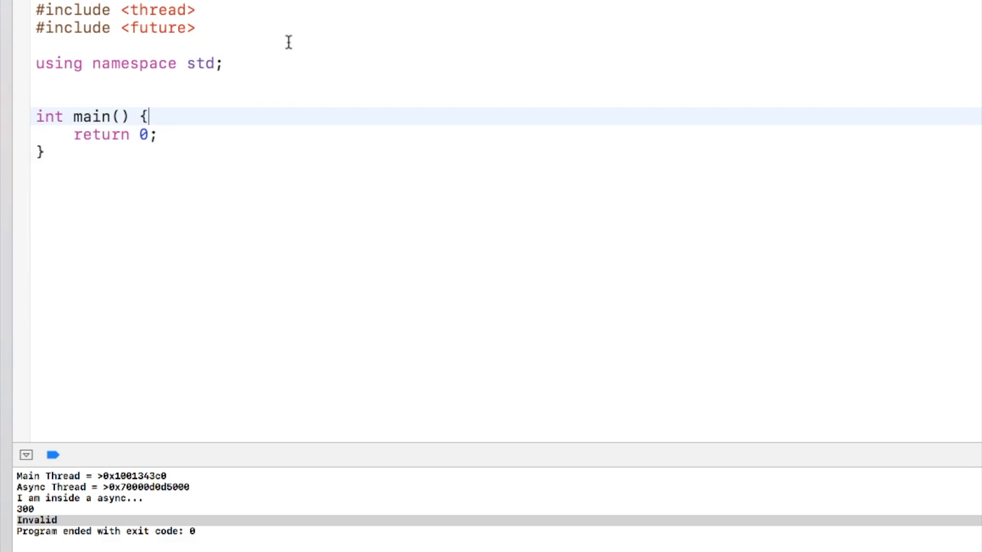
Declare promise<int> mypromise and future<int> fut = mypromise.get_future();
{"action": "type", "text": "promise<i>"}
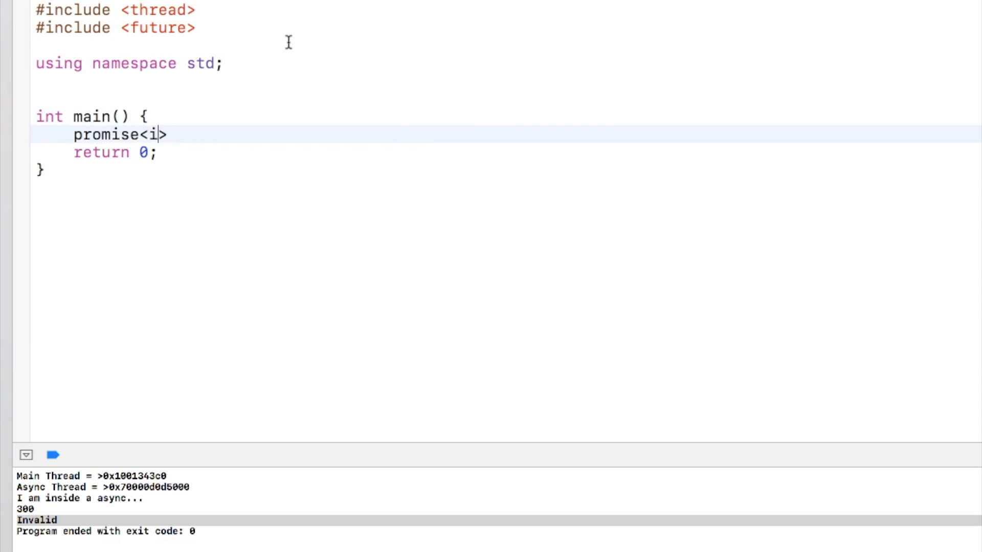
{"action": "type", "text": "nt> my"}
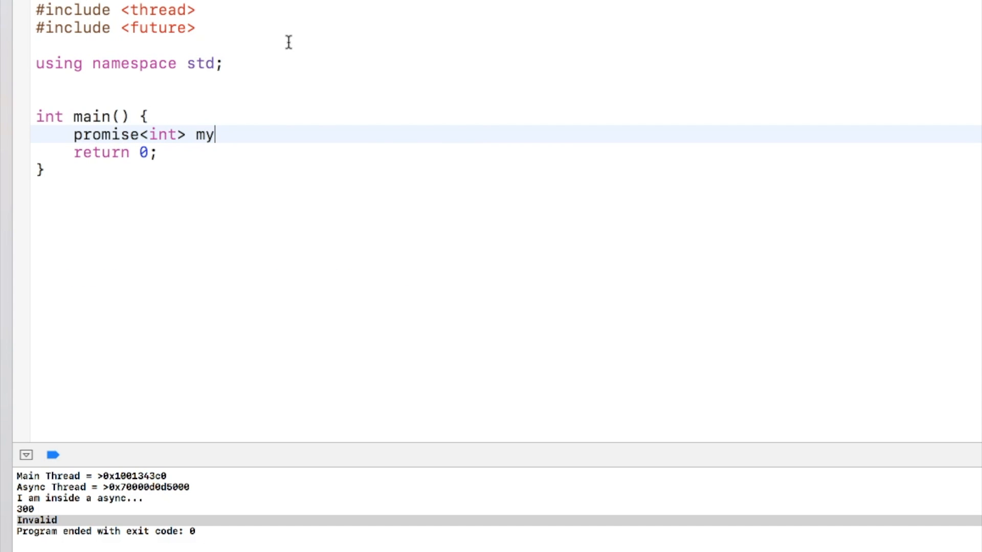
{"action": "type", "text": "promi"}
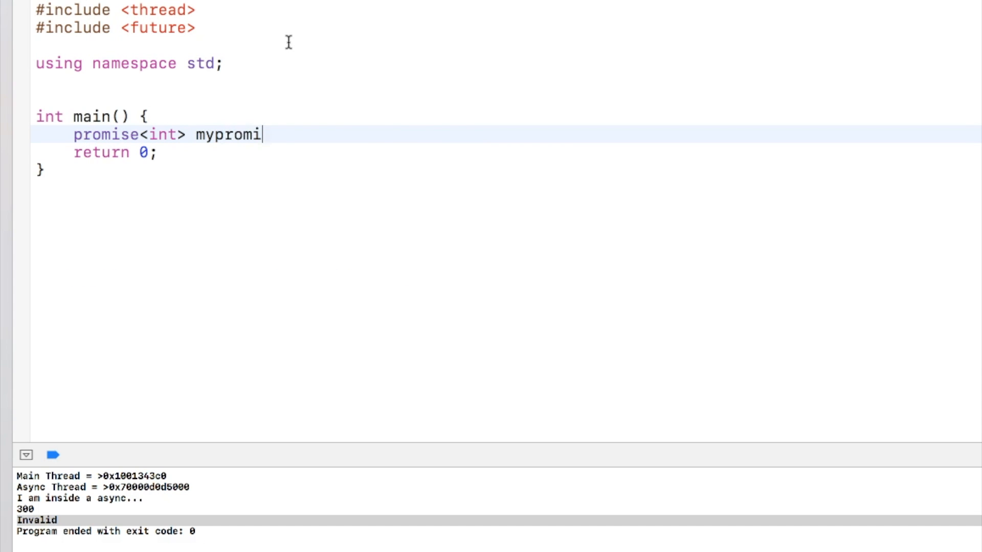
{"action": "type", "text": "se;"}
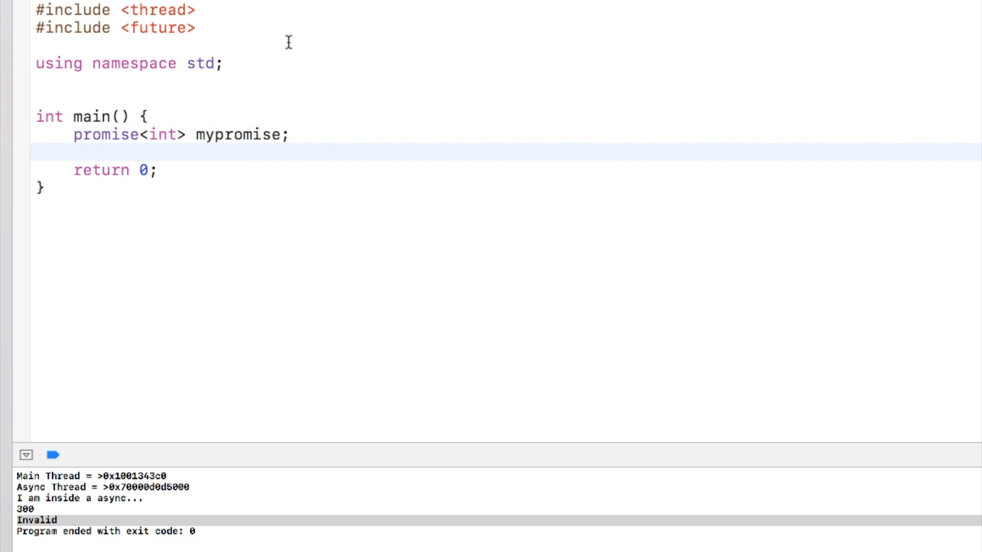
{"action": "type", "text": "future<"}
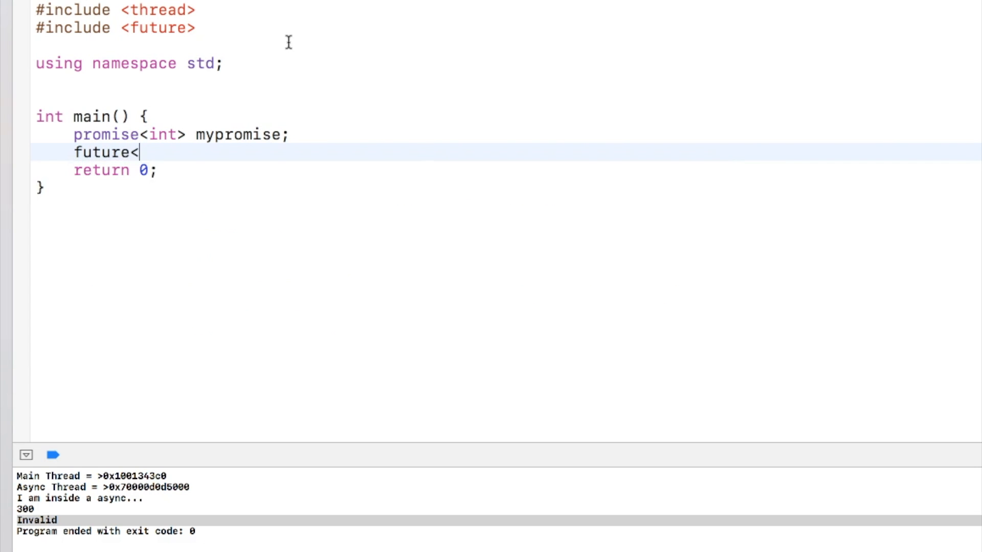
{"action": "type", "text": "int> f"}
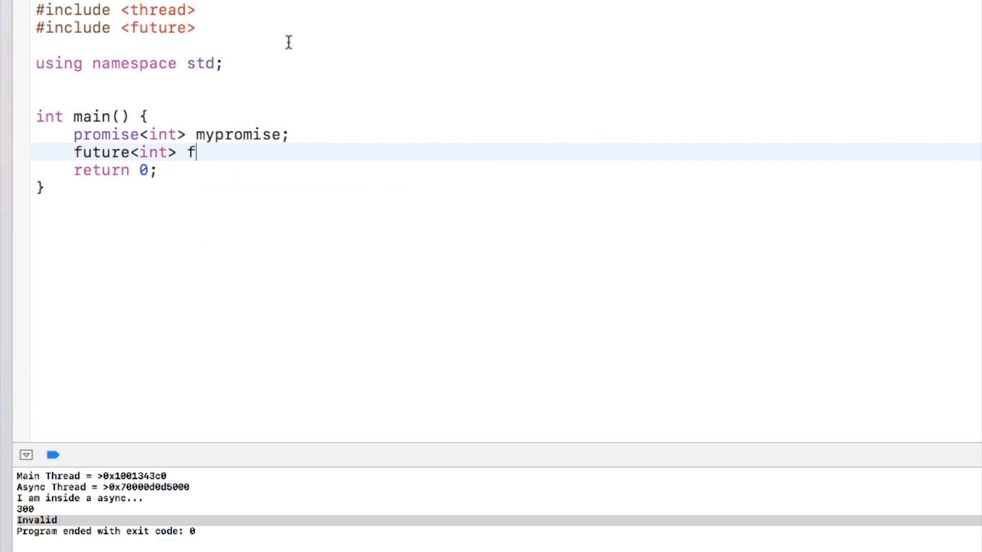
{"action": "type", "text": "u"}
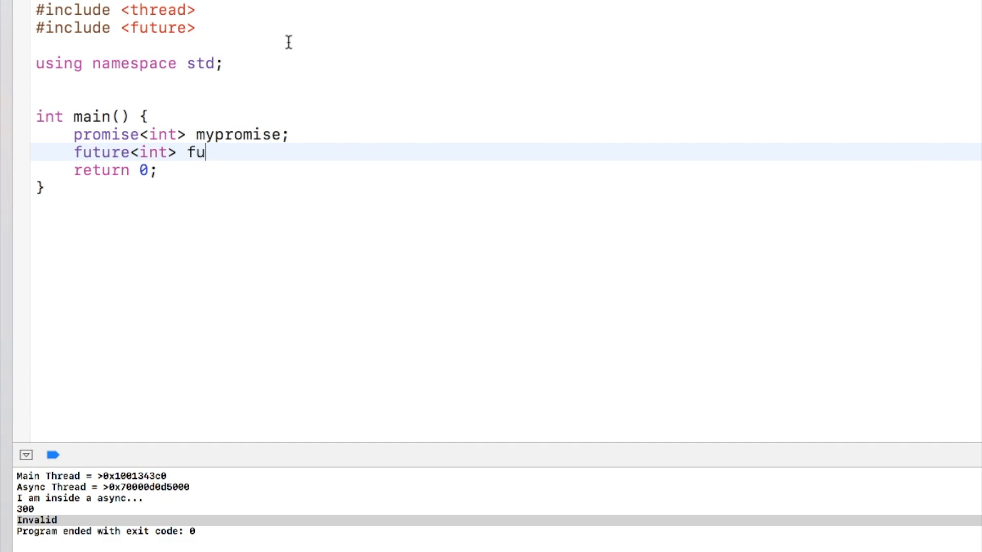
{"action": "type", "text": "t = myp"}
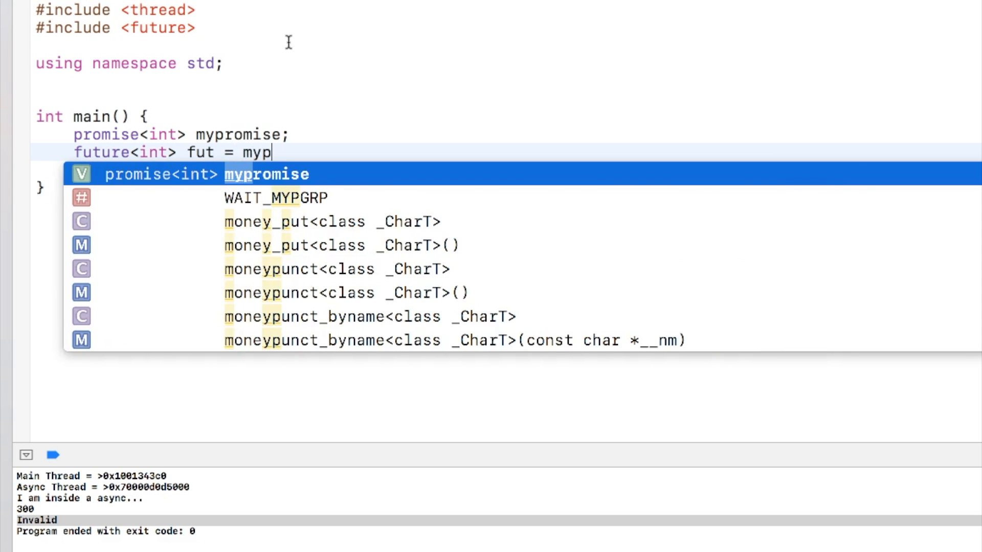
{"action": "type", "text": "romise.get_future();"}
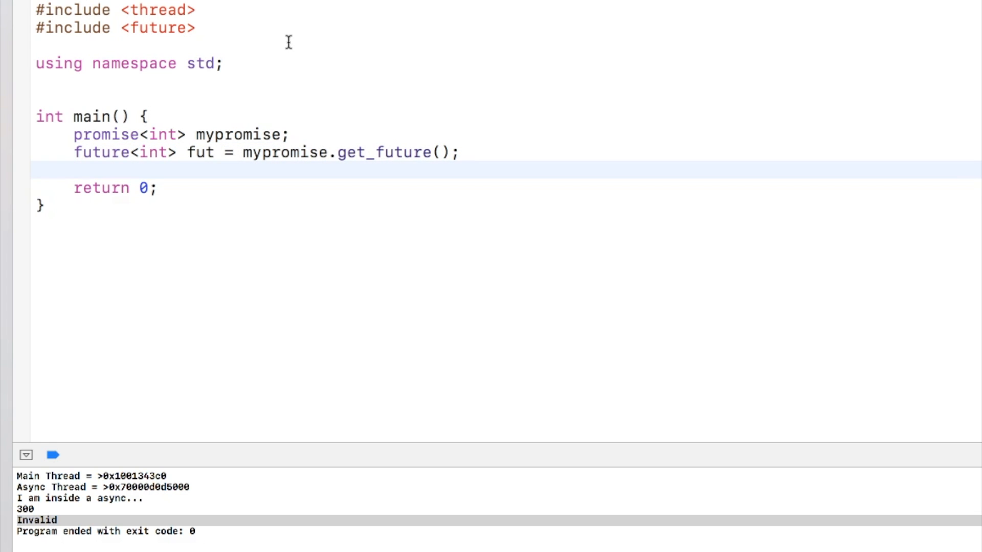
Print fut.get() and set mypromise.set_value(100) so the console shows 100
{"action": "type", "text": "cout"}
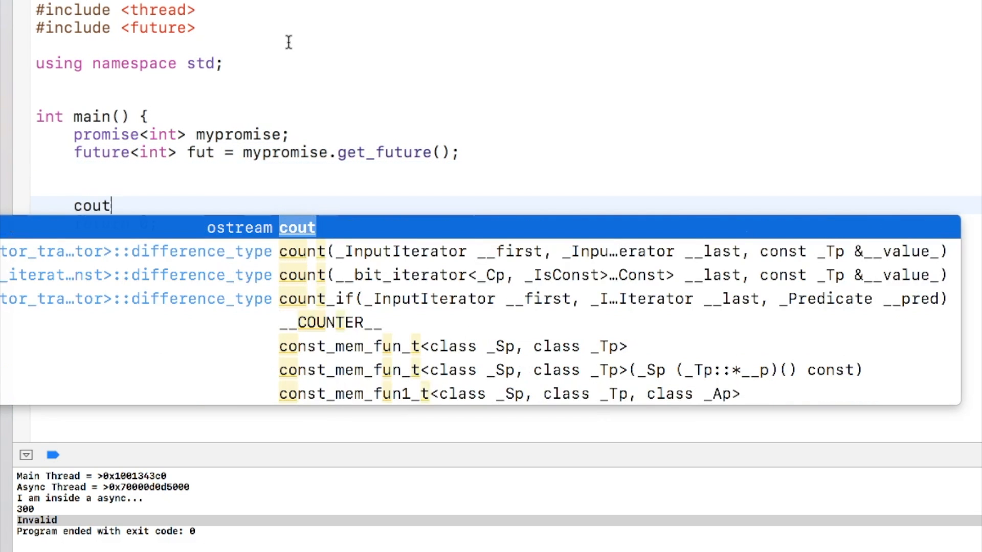
{"action": "type", "text": "<<fut.get("}
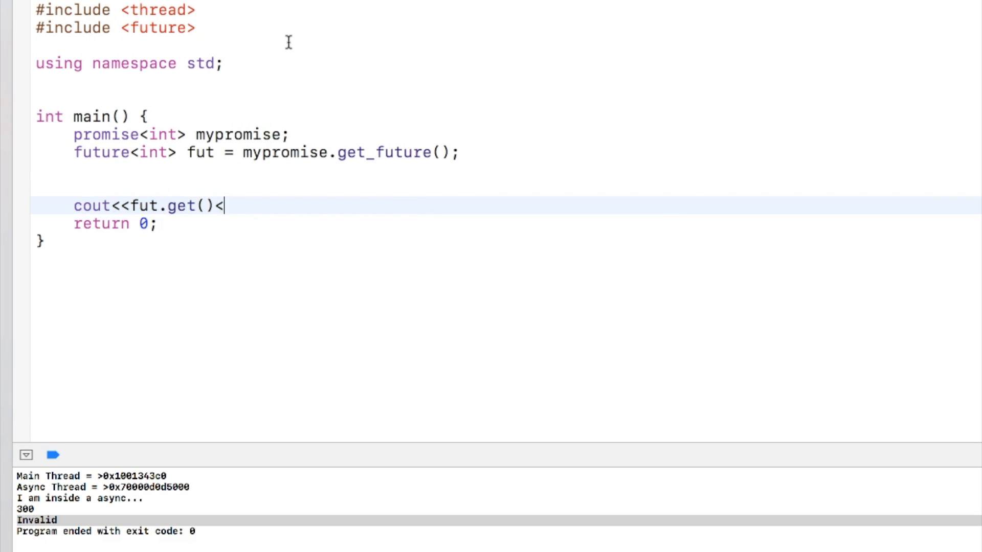
{"action": "type", "text": "<endl;"}
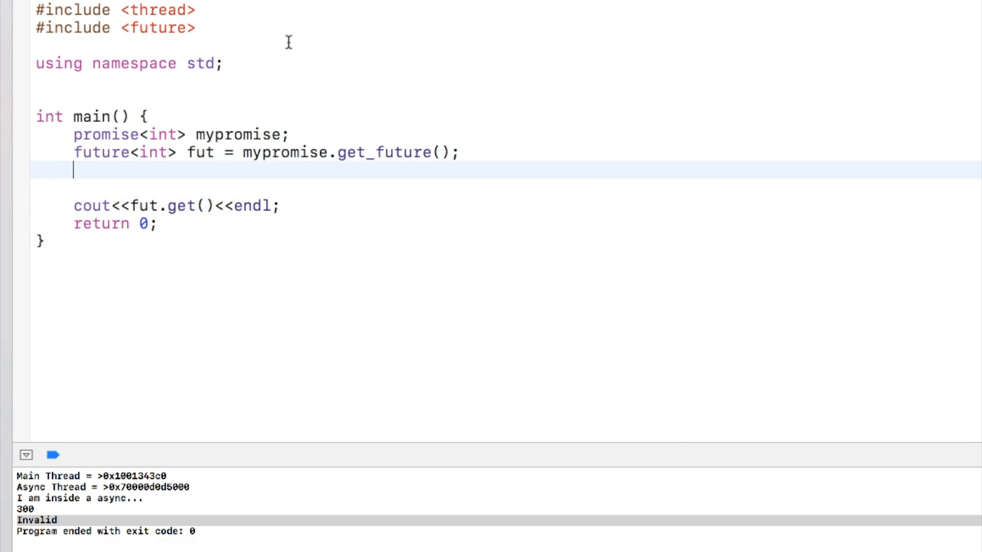
{"action": "type", "text": "mypo"}
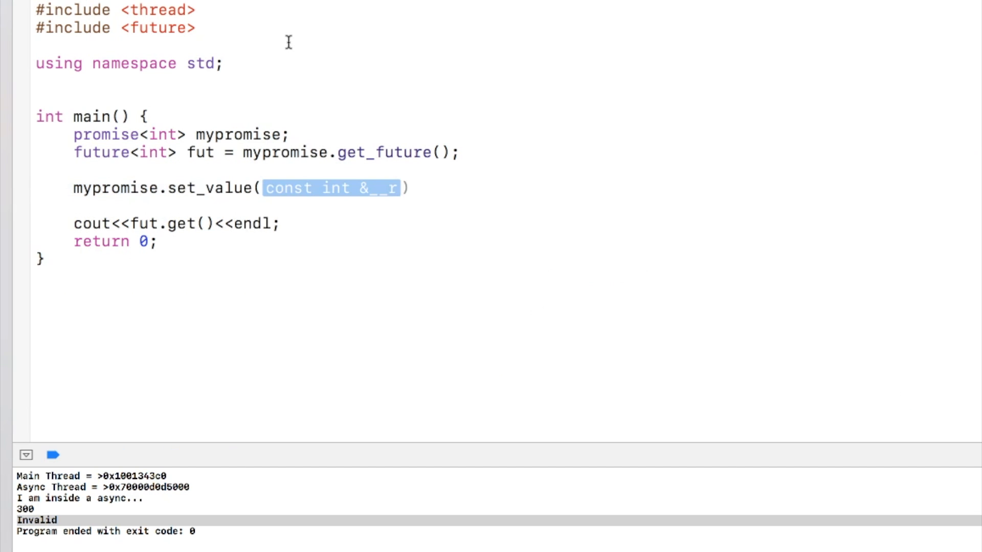
{"action": "type", "text": "100"}
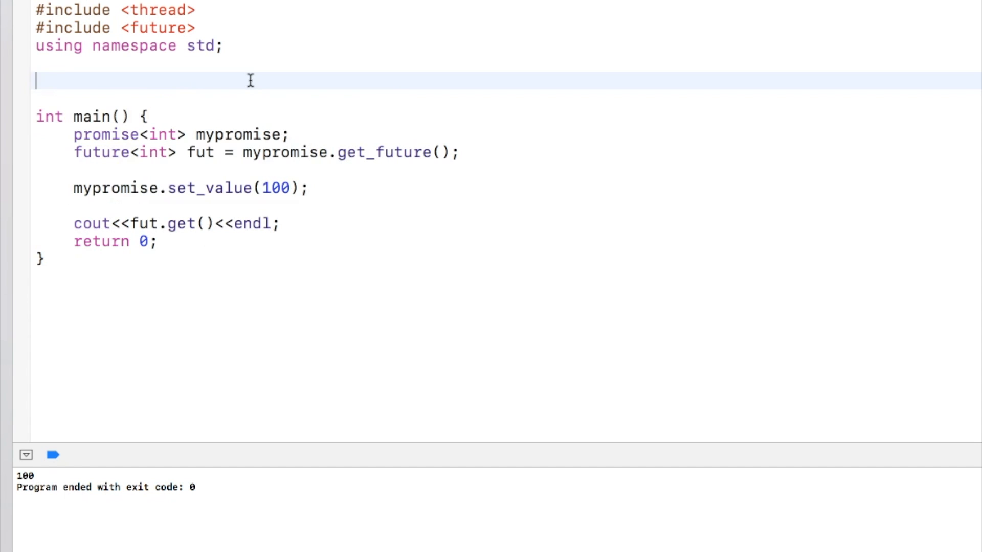
Define void ThrdFunc(promise<int>& prom) that calls prom.set_value(200)
{"action": "type", "text": "void ThrdFun"}
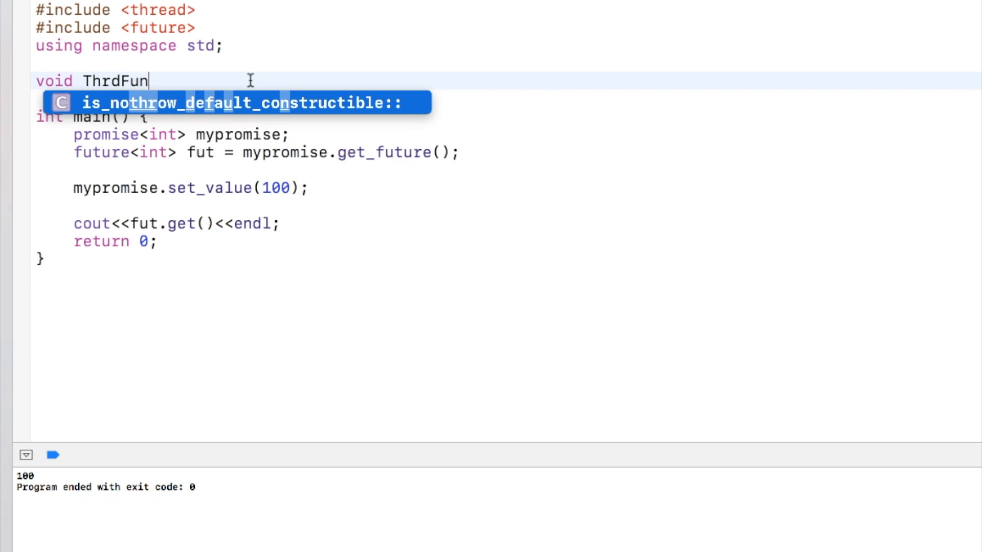
{"action": "type", "text": "c"}
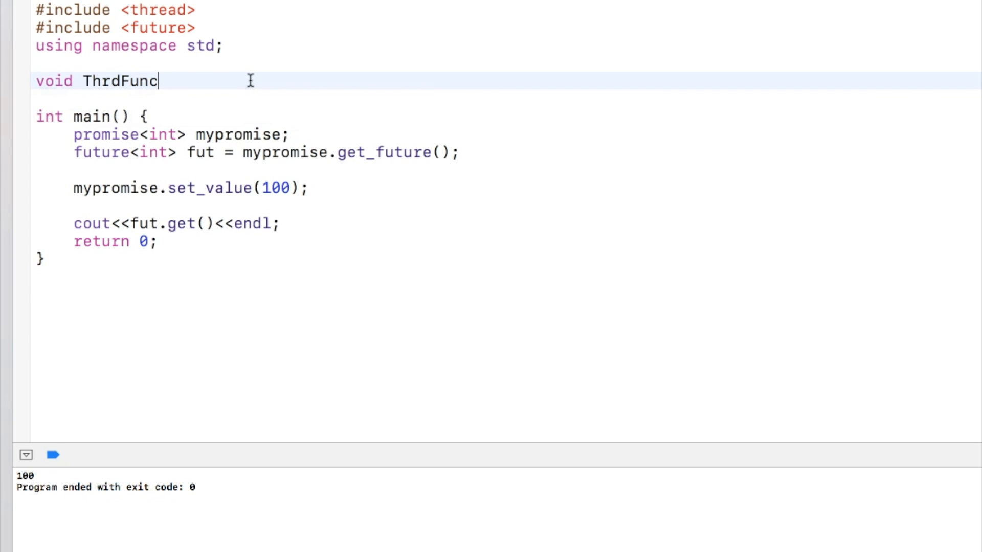
{"action": "type", "text": "( promist"}
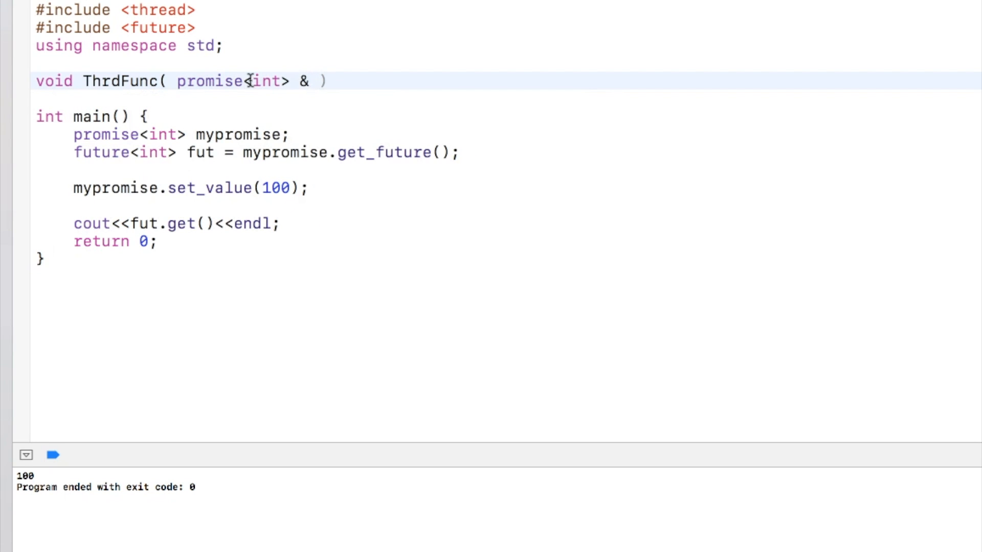
{"action": "type", "text": "prom"}
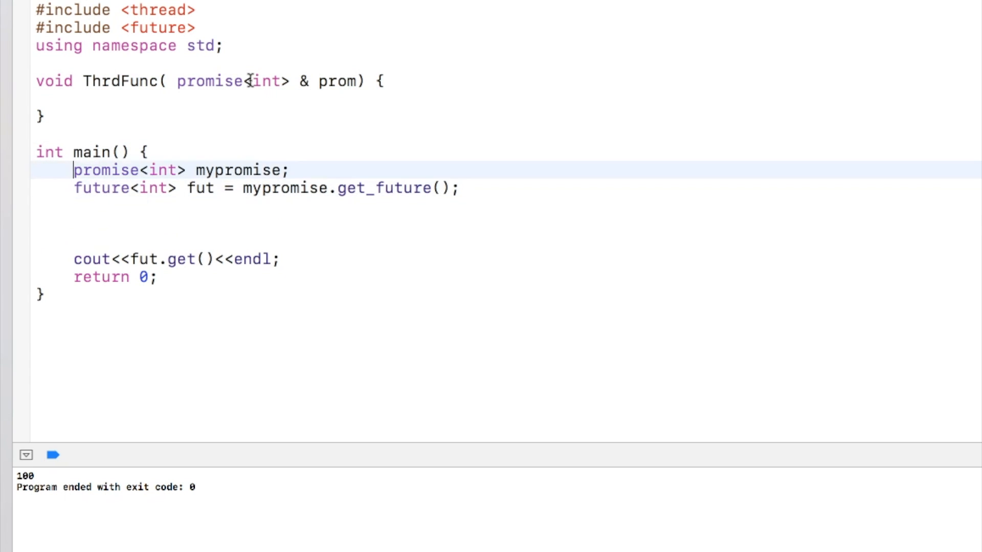
{"action": "type", "text": "pr"}
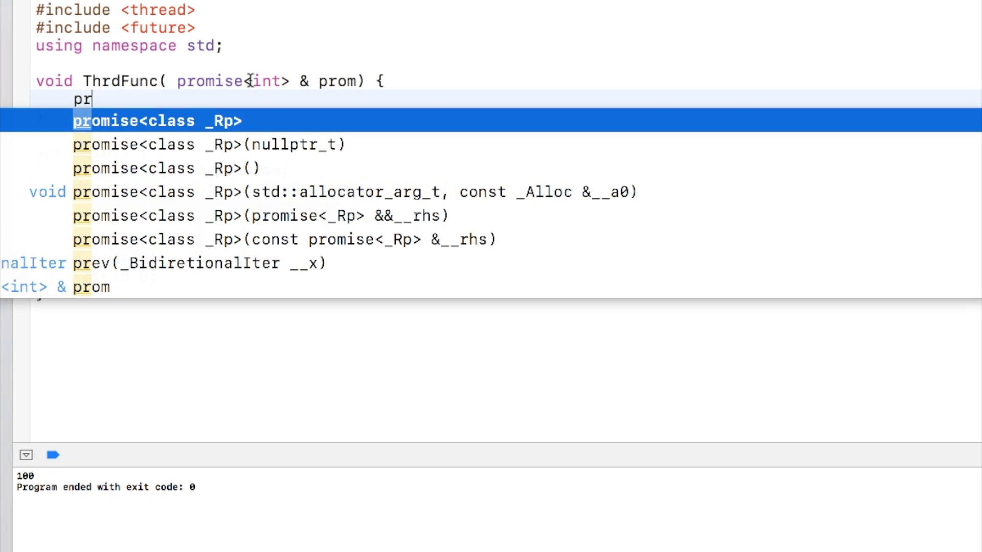
{"action": "type", "text": "om.set_value(200);"}
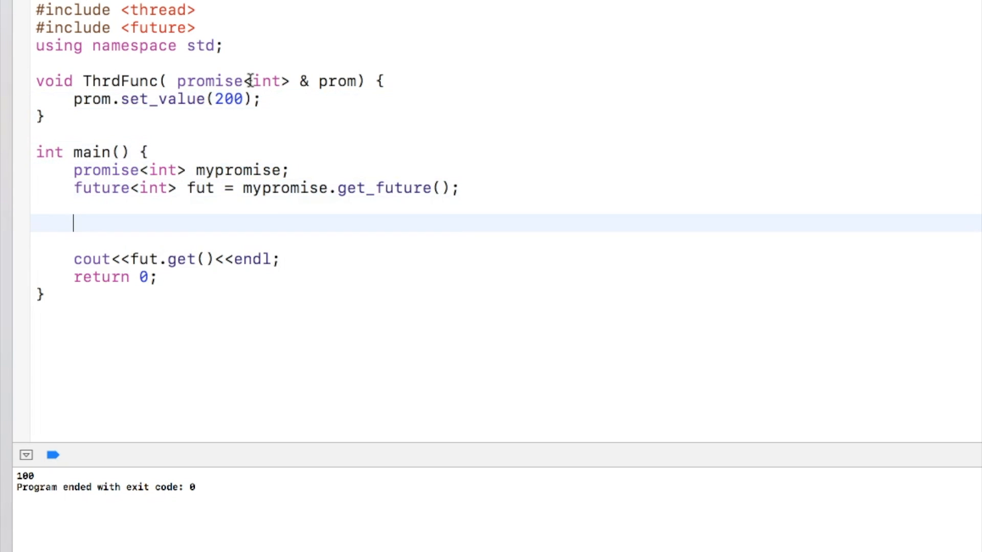
In main, start thread t1{ThrdFunc, ref(mypromise)} and call t1.join()
{"action": "type", "text": "thread t1"}
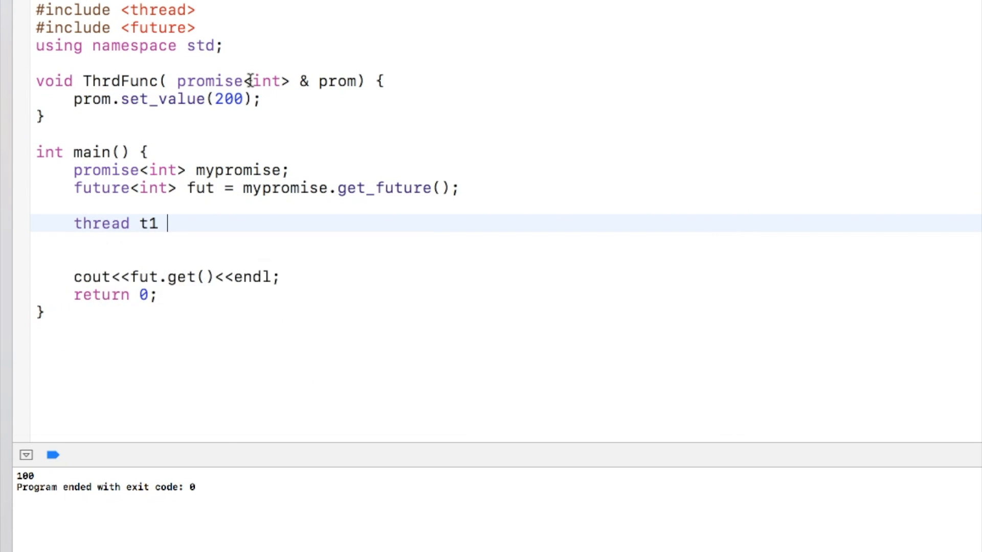
{"action": "type", "text": "{ Thre"}
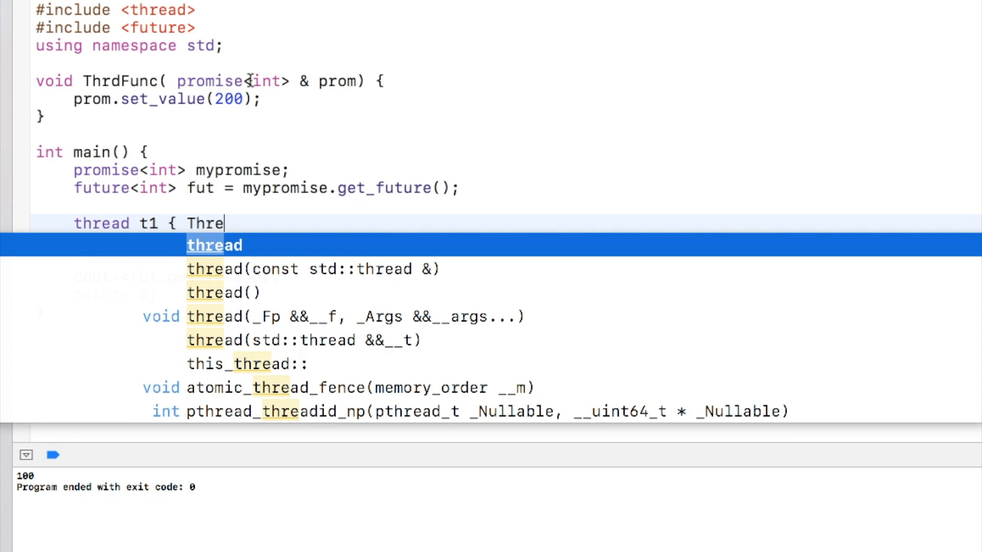
{"action": "type", "text": "ThrdFunc,"}
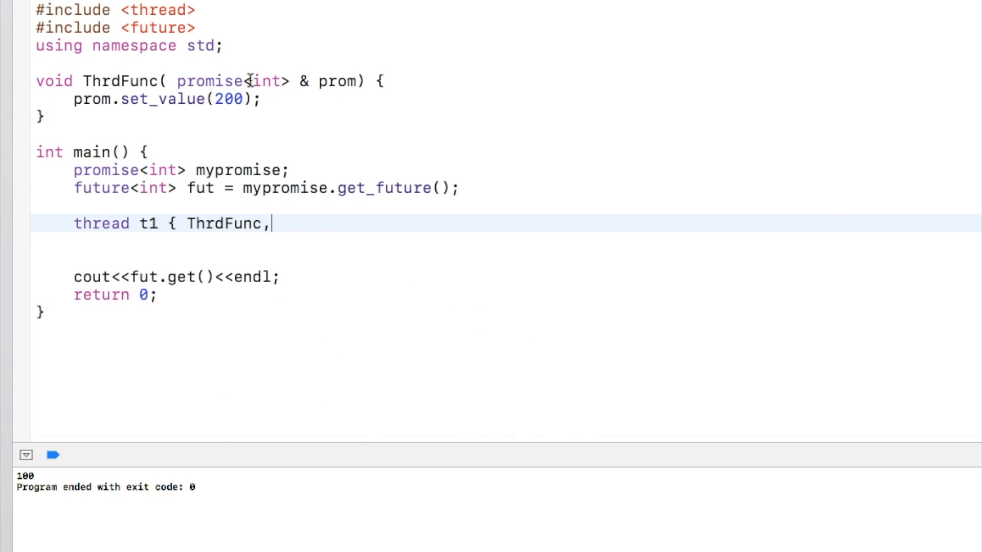
{"action": "type", "text": "ref("}
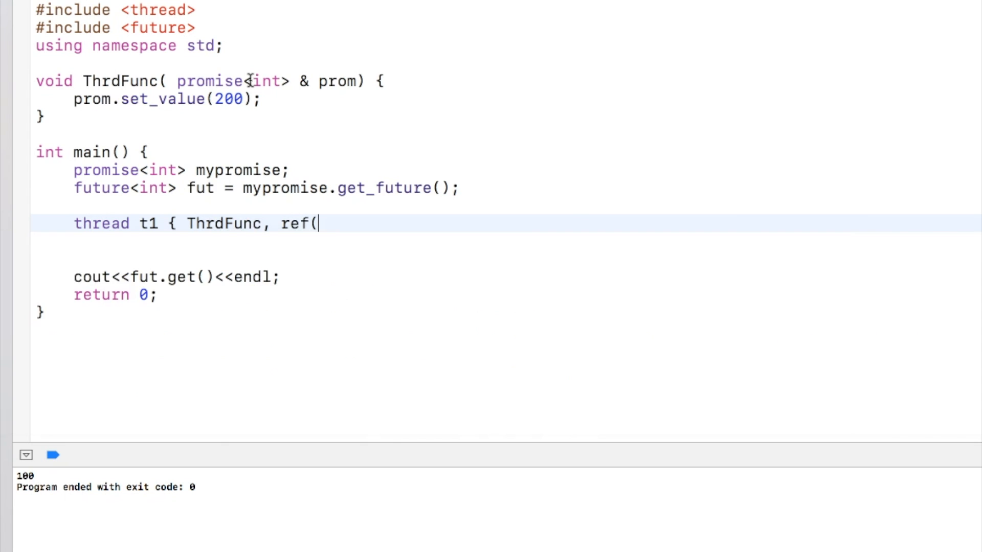
{"action": "type", "text": "mypromise)"}
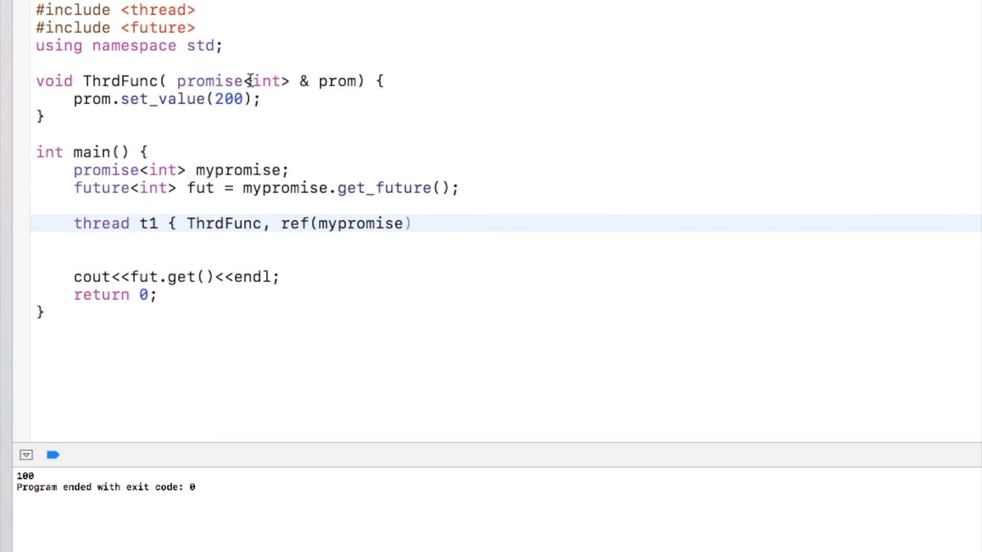
{"action": "type", "text": "};"}
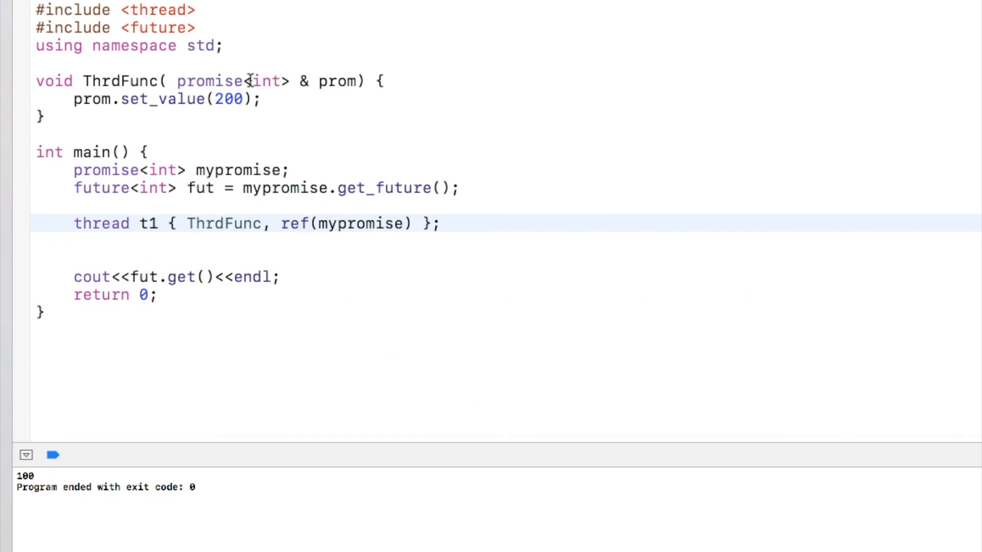
{"action": "type", "text": "t"}
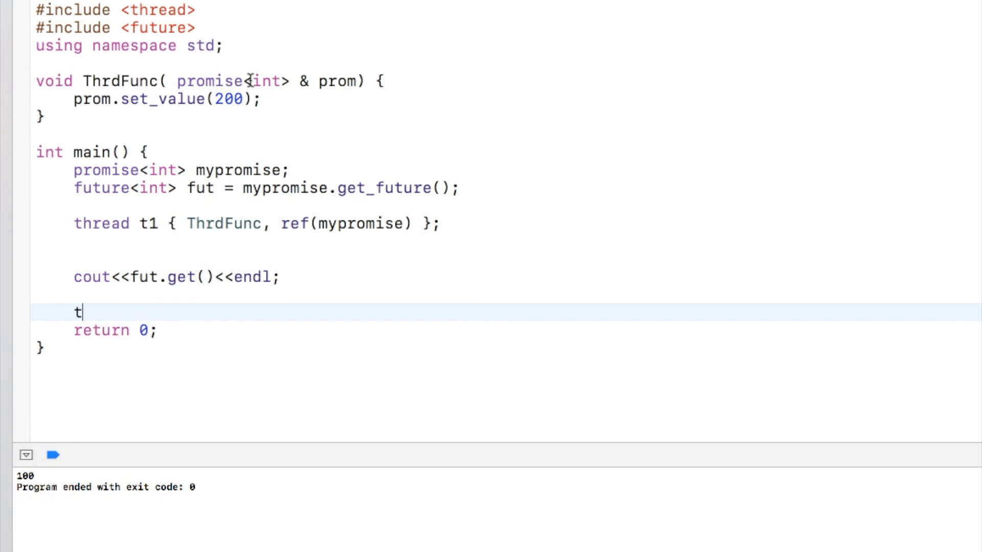
{"action": "type", "text": "1.join();"}
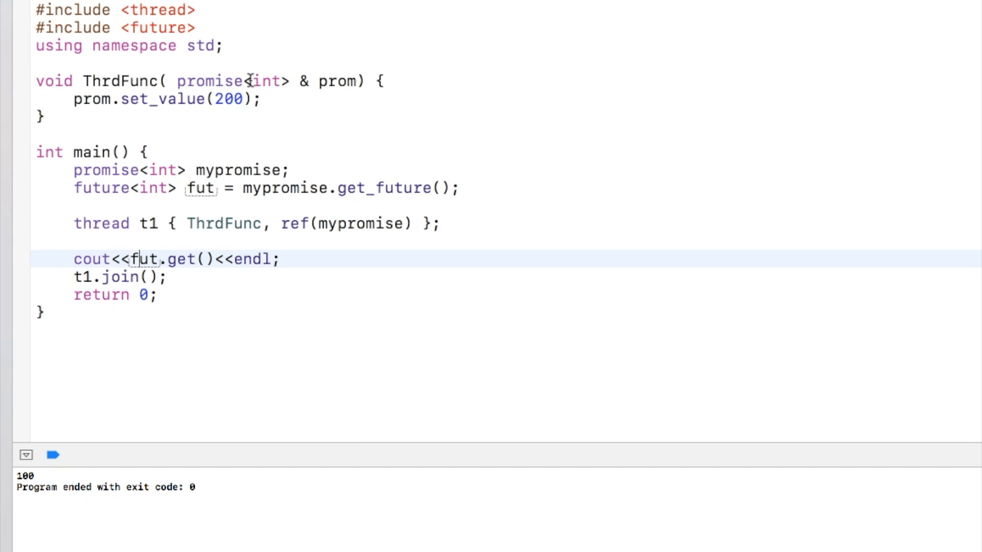
Label the cout output "Main Thread =>" so the console prints "Main Thread =>200"
{"action": "type", "text": "\"Main \""}
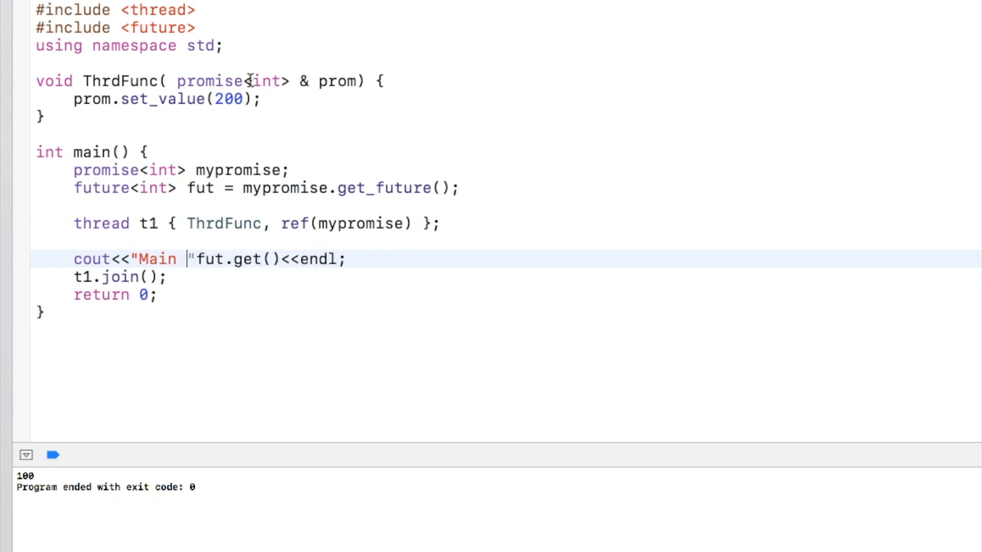
{"action": "type", "text": "Thread =>"}
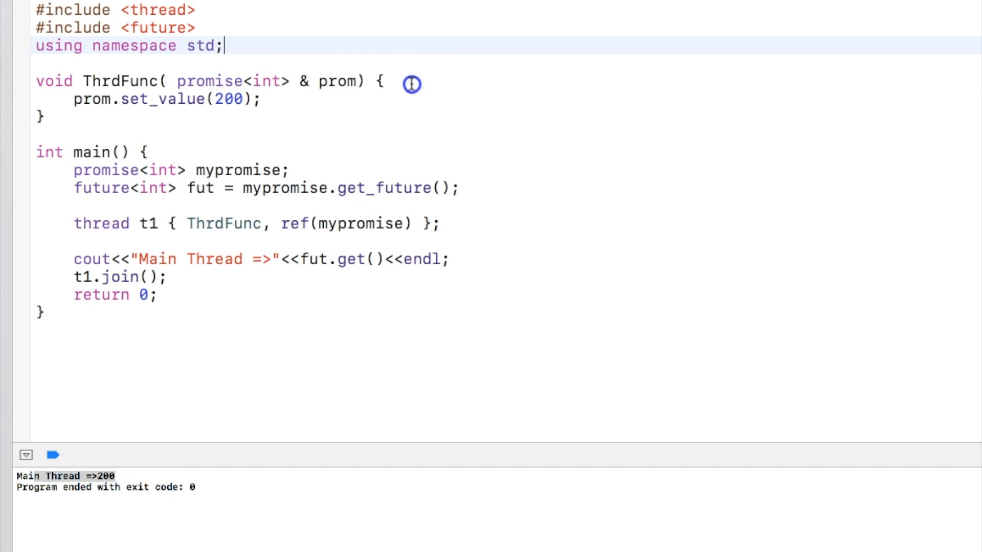
Add this_thread::sleep_for(chrono::seconds(2)) inside ThrdFunc after set_value
{"action": "left_click", "coordinate": [411, 83]}
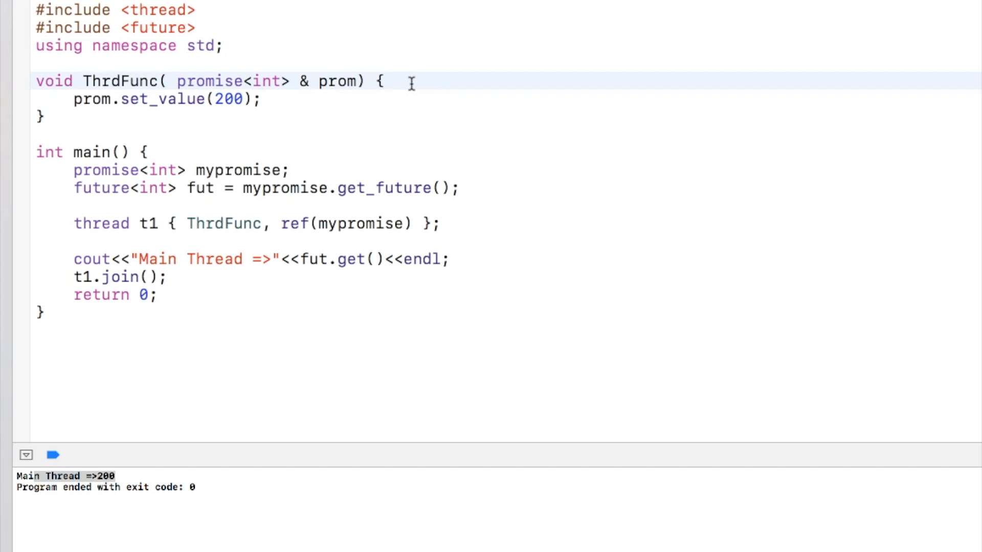
{"action": "type", "text": "this_thread::"}
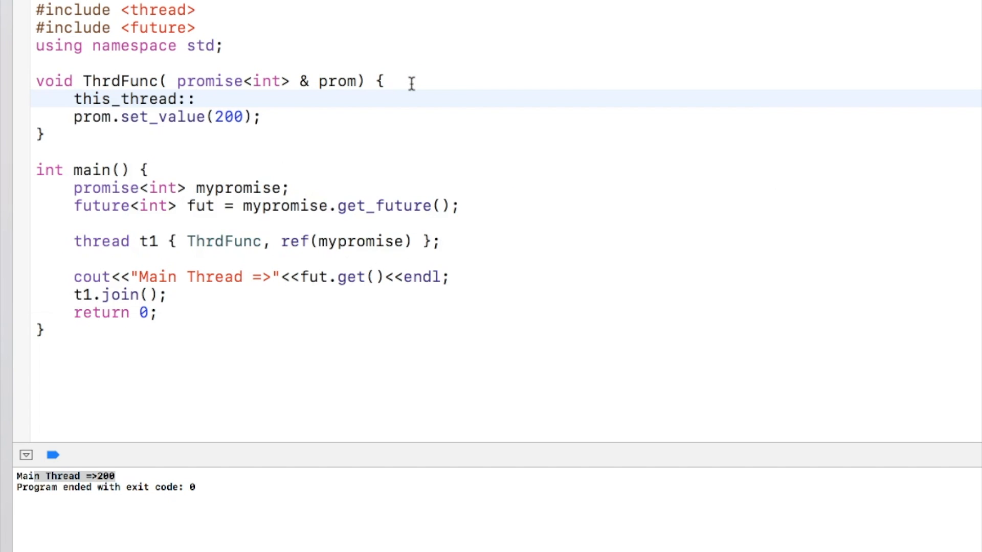
{"action": "type", "text": "se"}
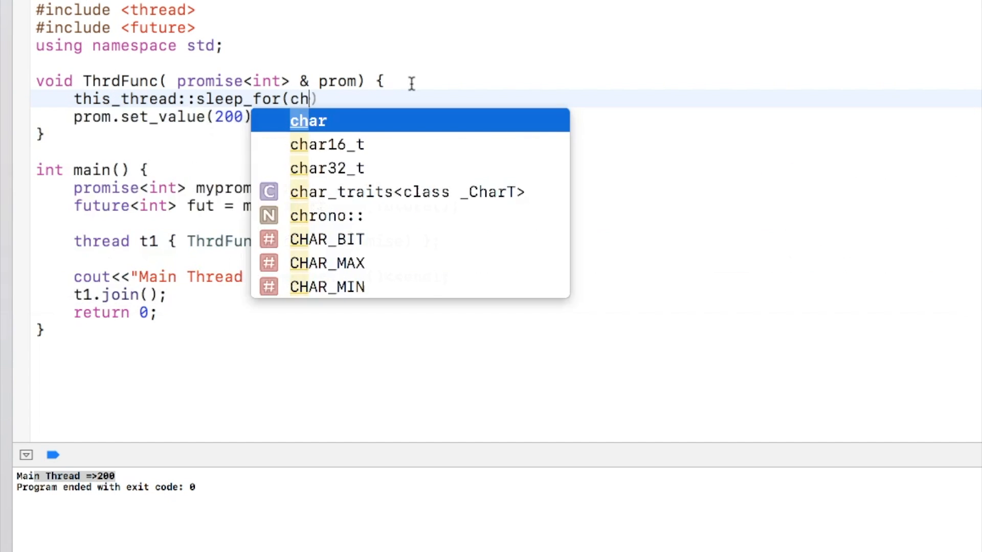
{"action": "type", "text": "rono::se"}
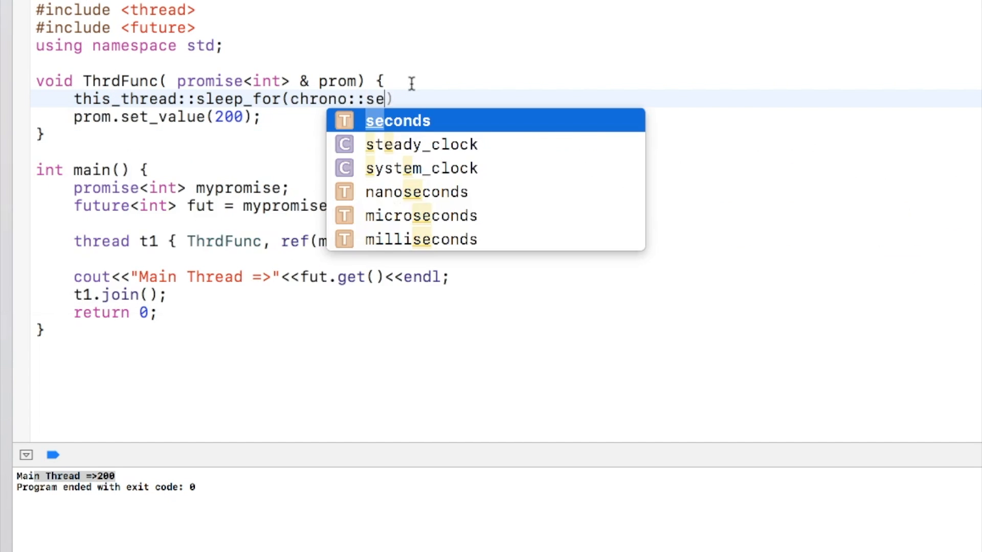
{"action": "left_click", "coordinate": [397, 120]}
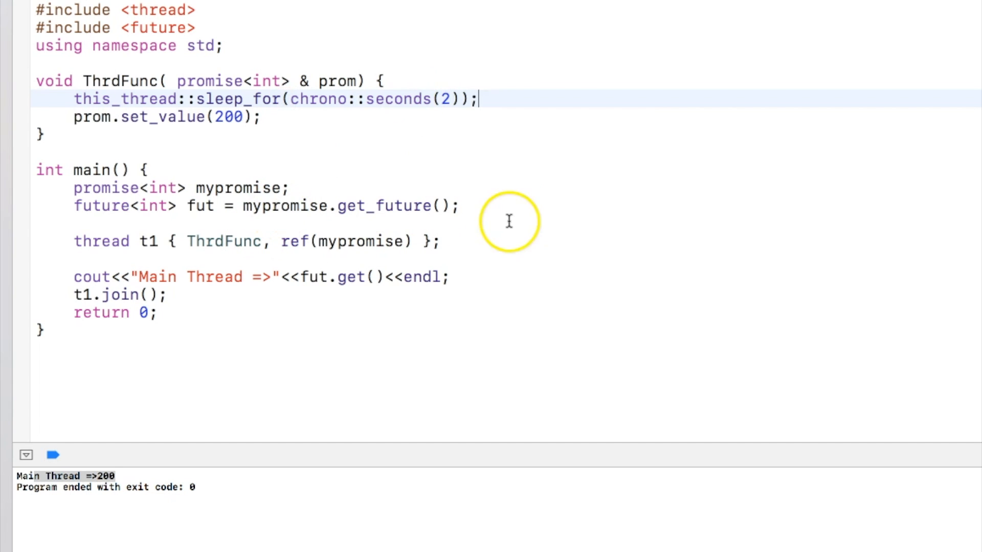
Print "Main..." with cout before starting the thread and run to check the output
{"action": "type", "text": "cout<<"}
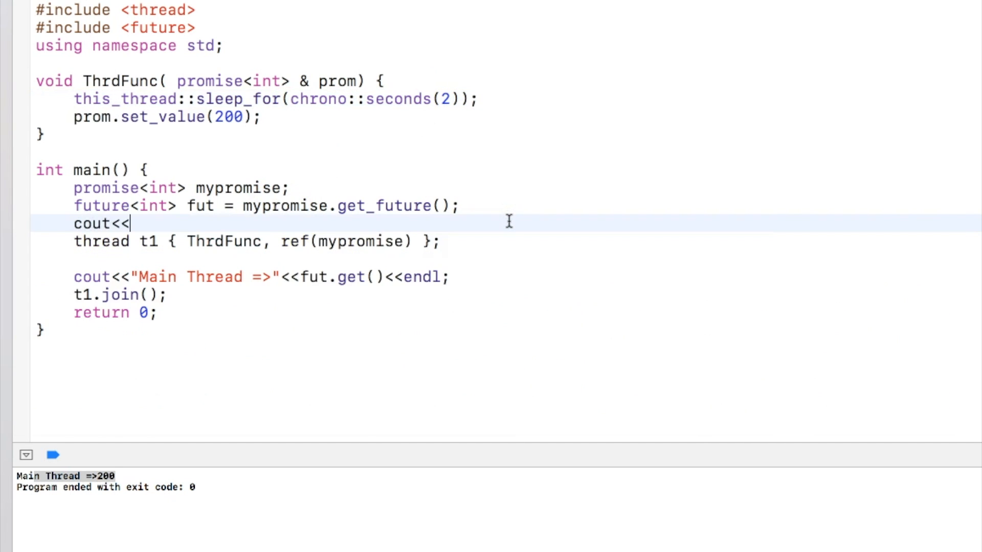
{"action": "type", "text": "\"Main...\"<<endl;"}
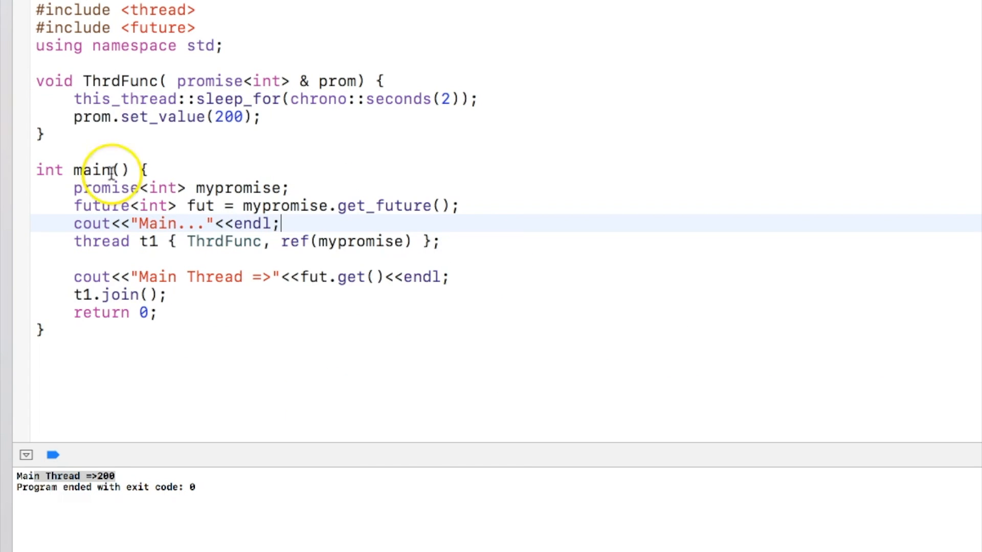
{"action": "left_click", "coordinate": [51, 455]}
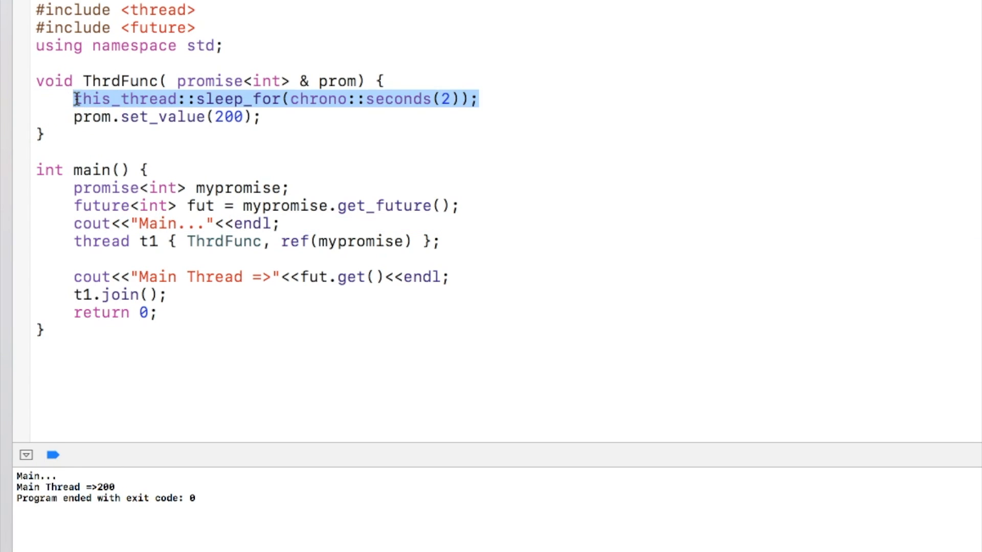
Move the sleep_for(chrono::seconds(2)) line to its intended spot and run again
{"action": "key", "text": "Delete"}
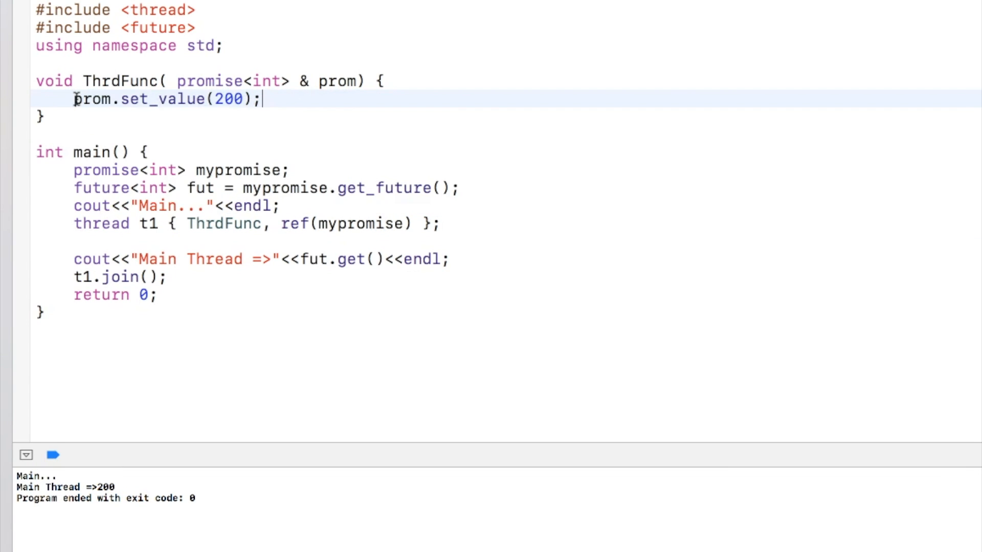
{"action": "type", "text": "this_thread::sleep_for(chrono::seconds(2));"}
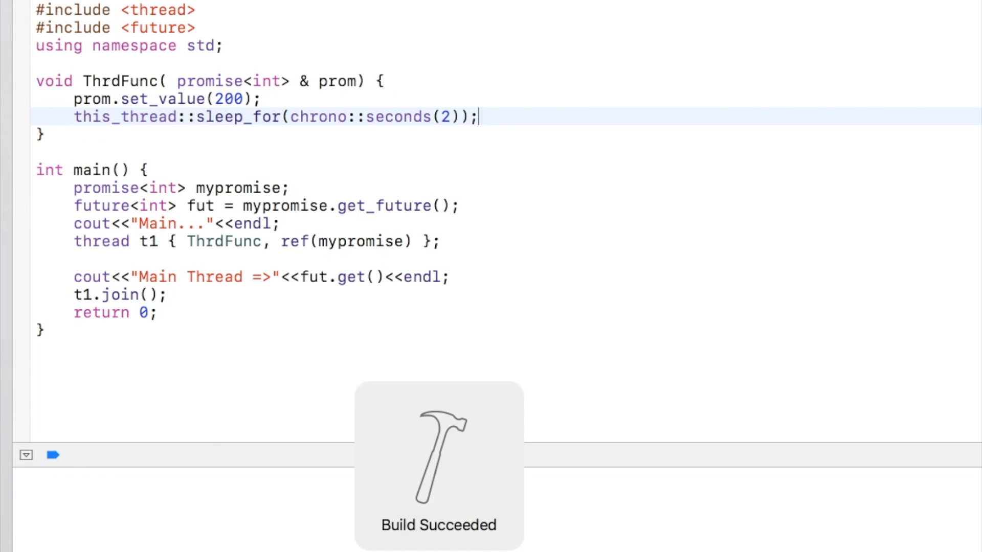
{"action": "left_click", "coordinate": [51, 456]}
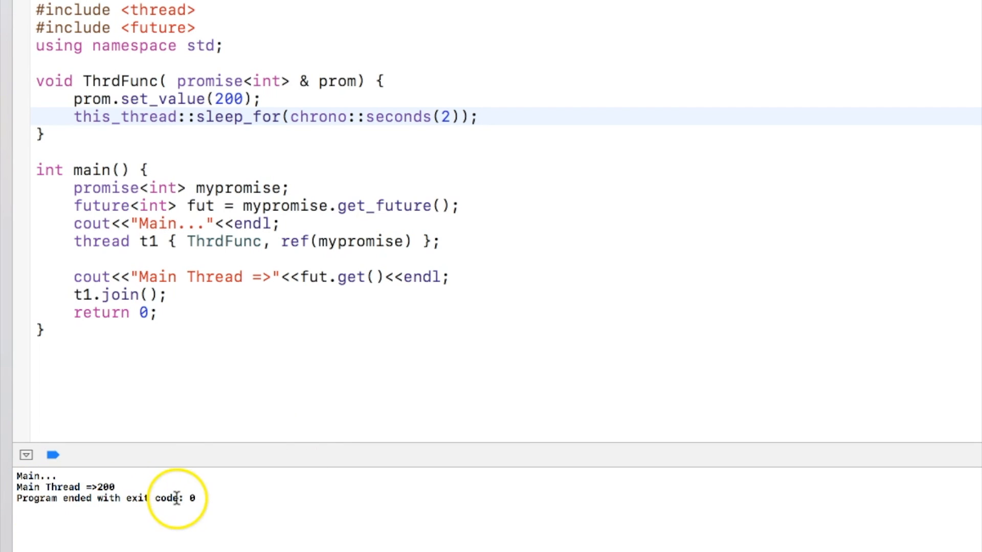
{"action": "left_click", "coordinate": [248, 262]}
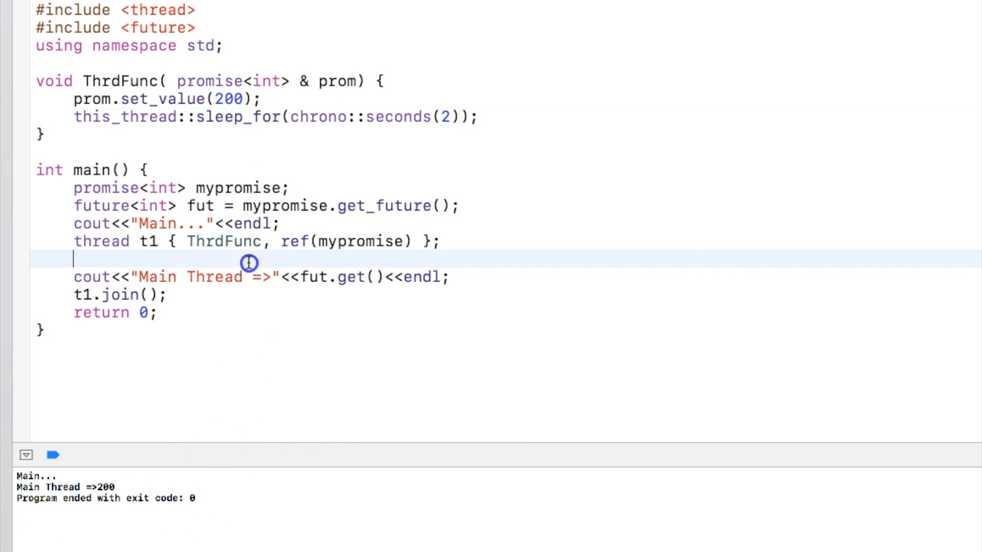
{"action": "double_click", "coordinate": [358, 241]}
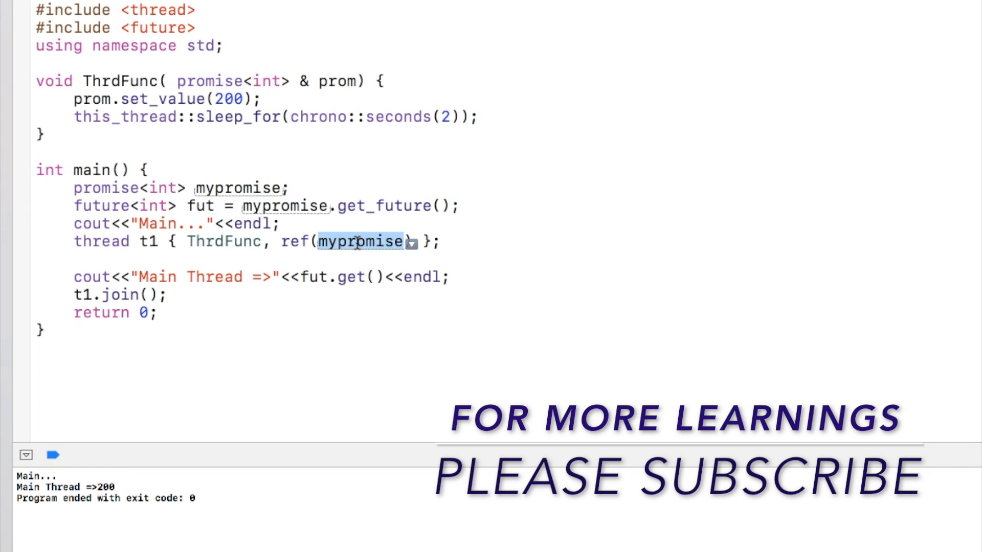
{"action": "left_click", "coordinate": [344, 322]}
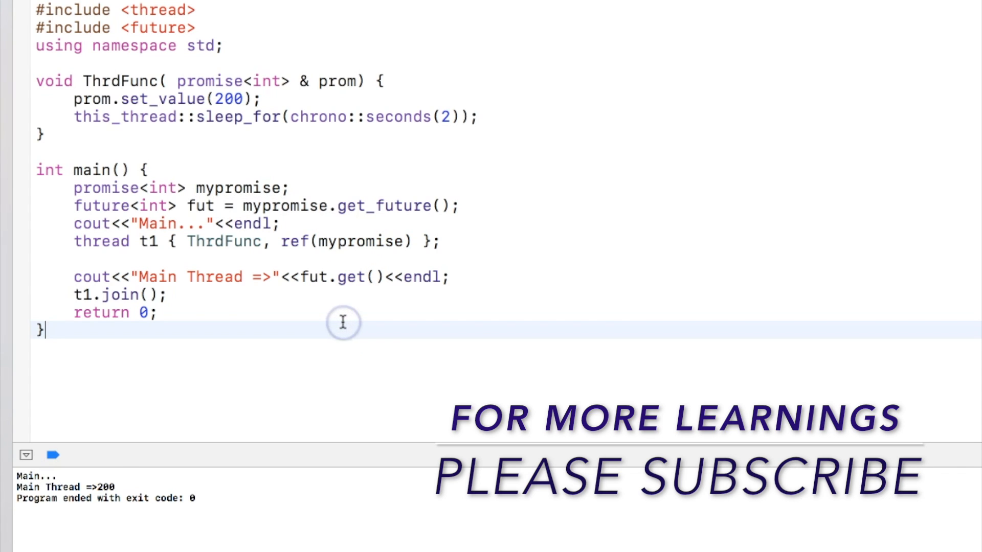